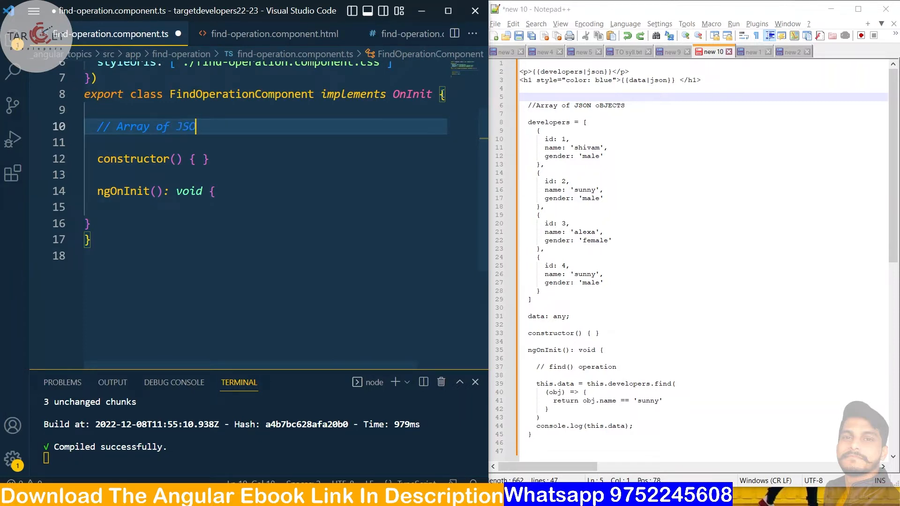
# Declare a developers array with an empty first object inside it.
pyautogui.write('objects')
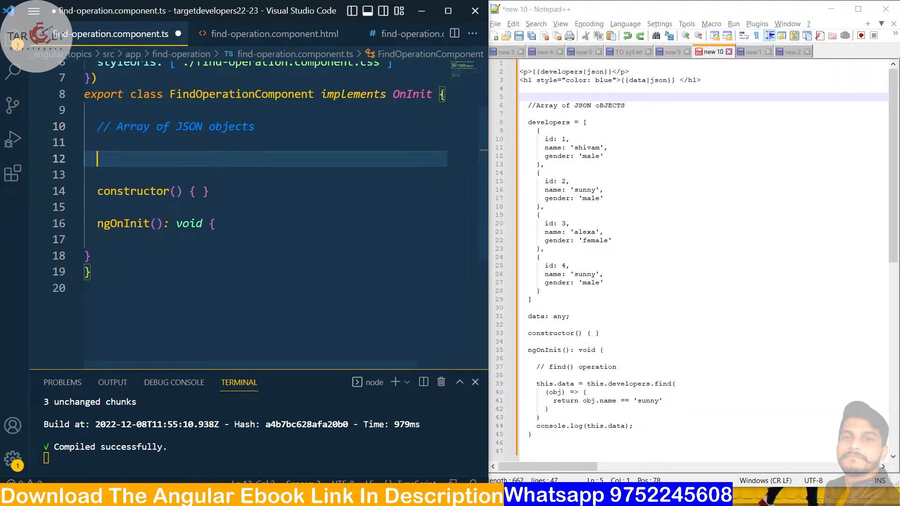
pyautogui.write('de')
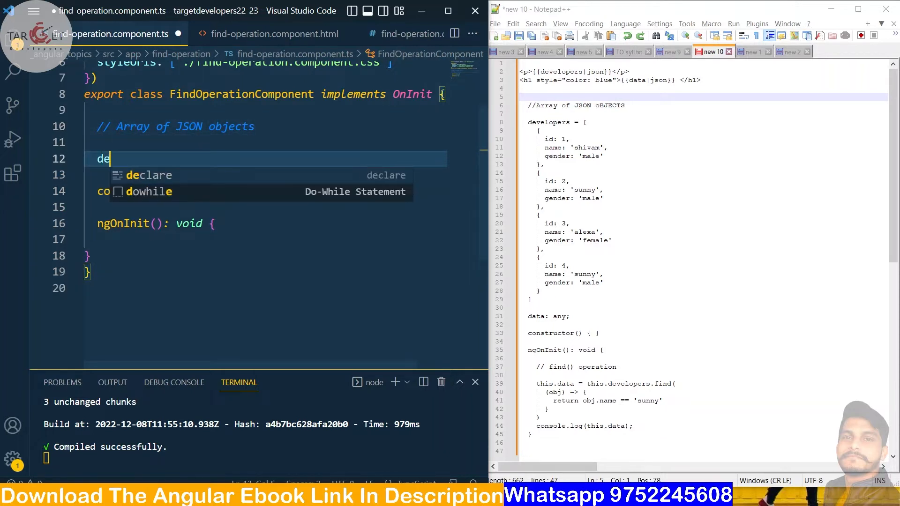
pyautogui.write('velopers')
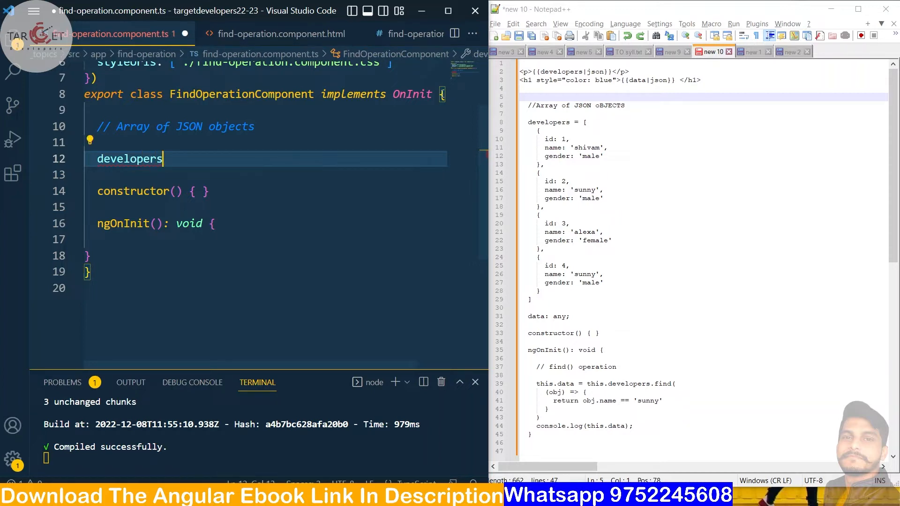
pyautogui.write('=')
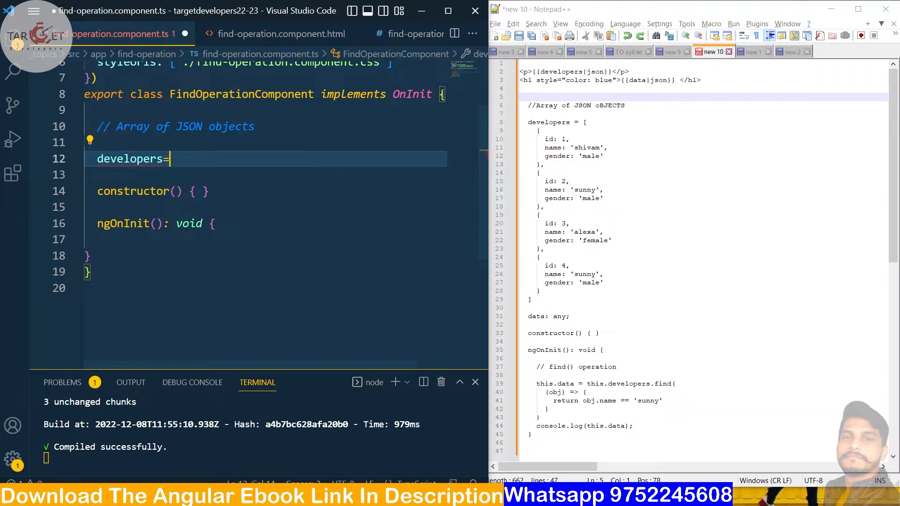
pyautogui.write('[]')
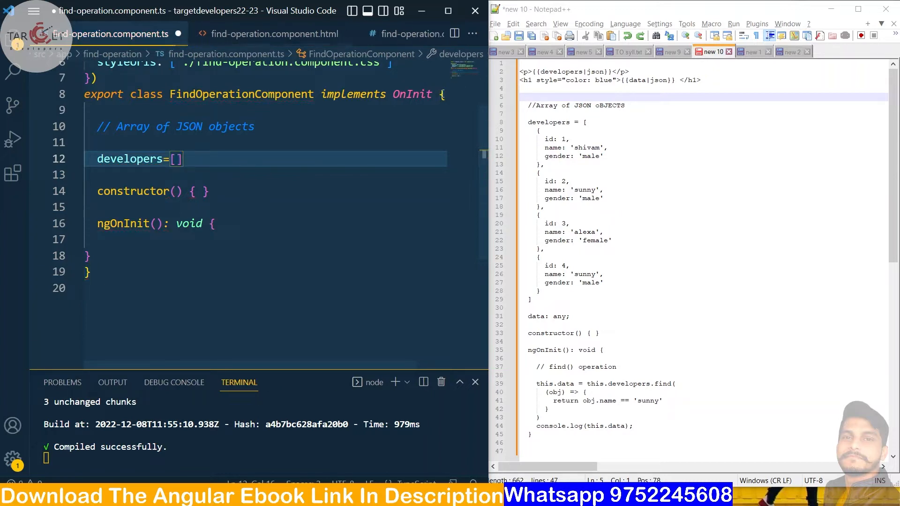
pyautogui.press('Enter')
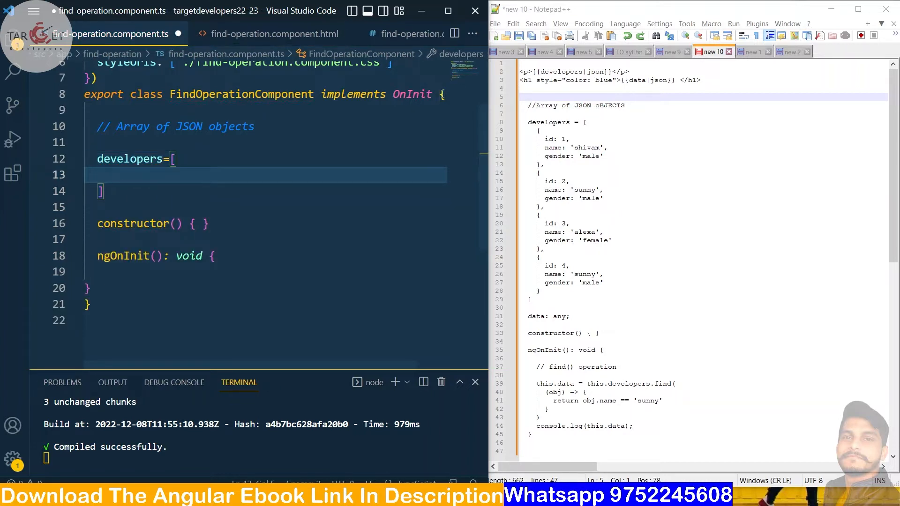
pyautogui.write('{}')
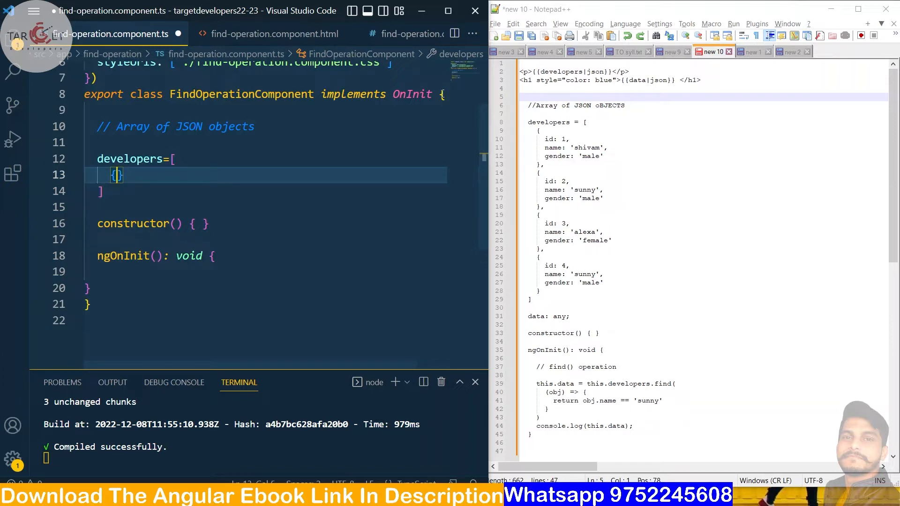
# Give the first object id 1 and name 'shivam'.
pyautogui.write('i')
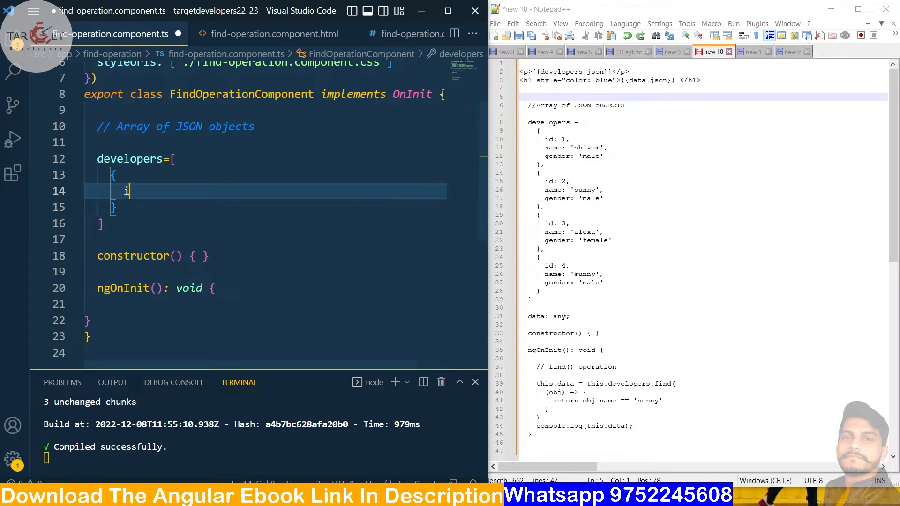
pyautogui.write('d:')
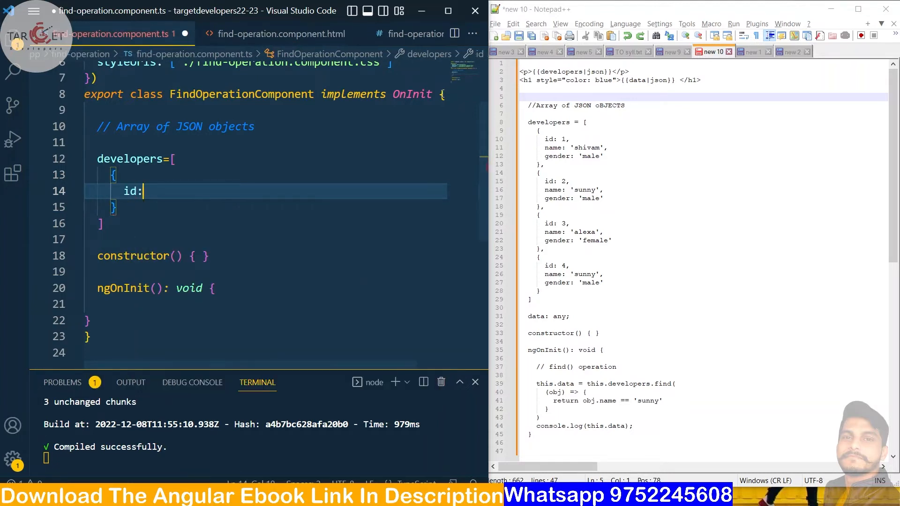
pyautogui.write('1,')
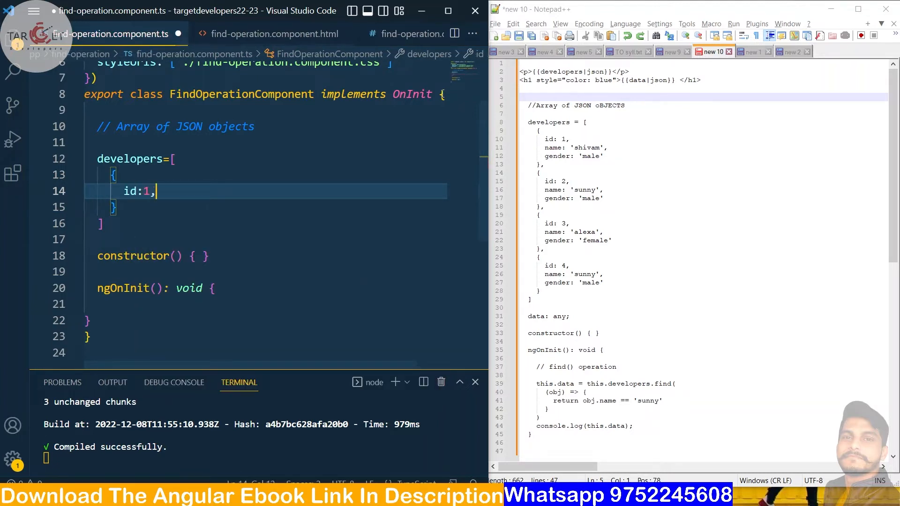
pyautogui.write('name')
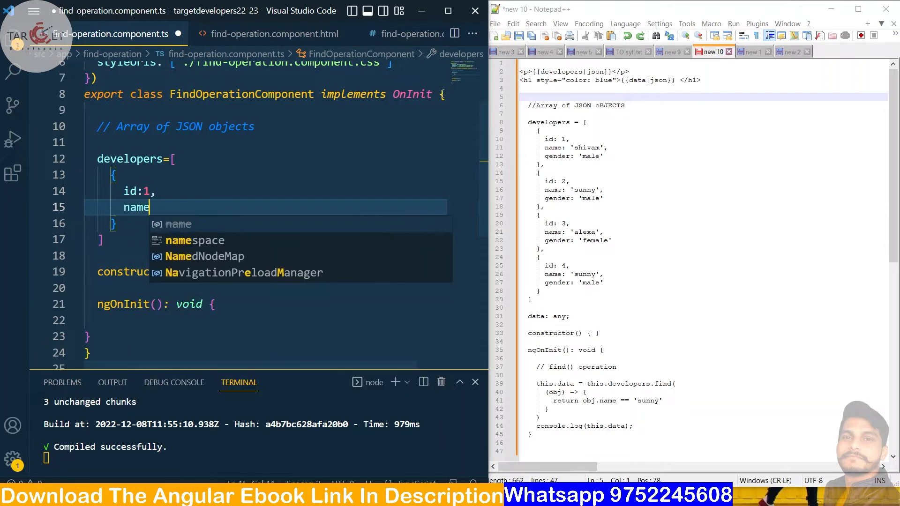
pyautogui.write(':s')
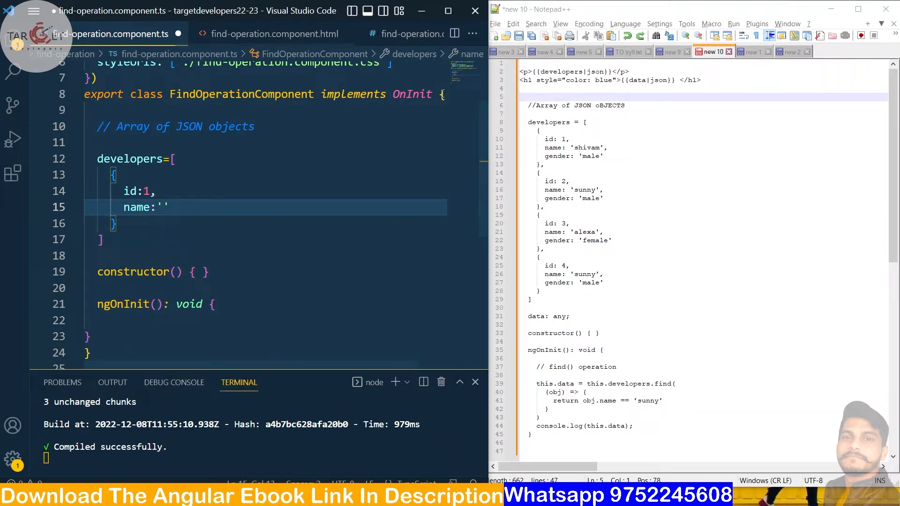
pyautogui.write('shivam')
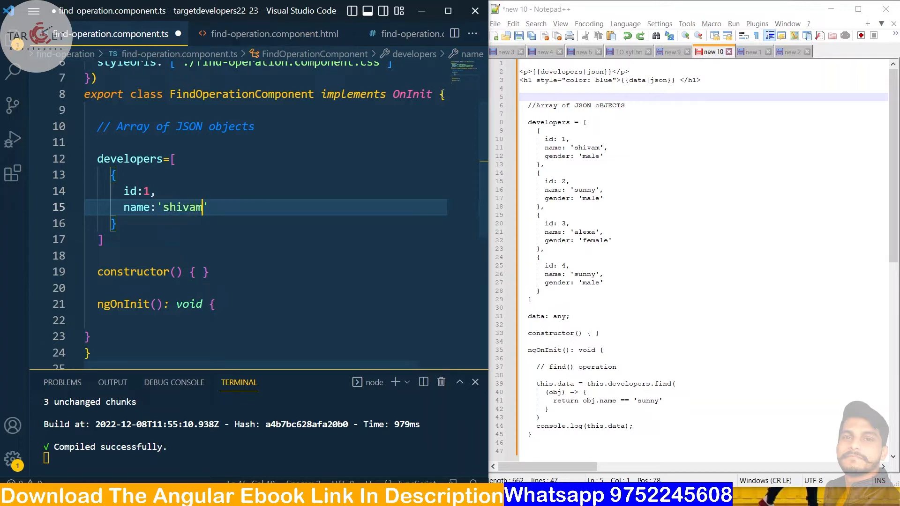
pyautogui.press('enter')
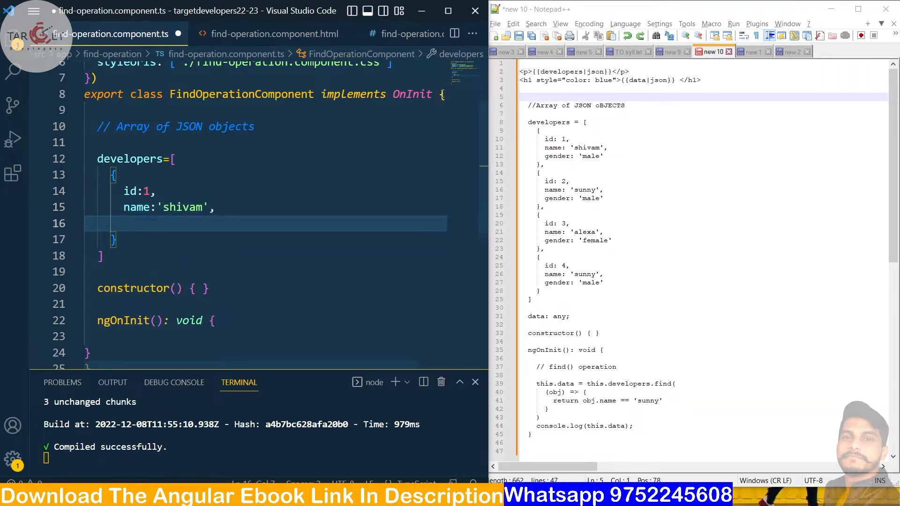
# Add gender 'male' to the first object and move to its end.
pyautogui.write('ge')
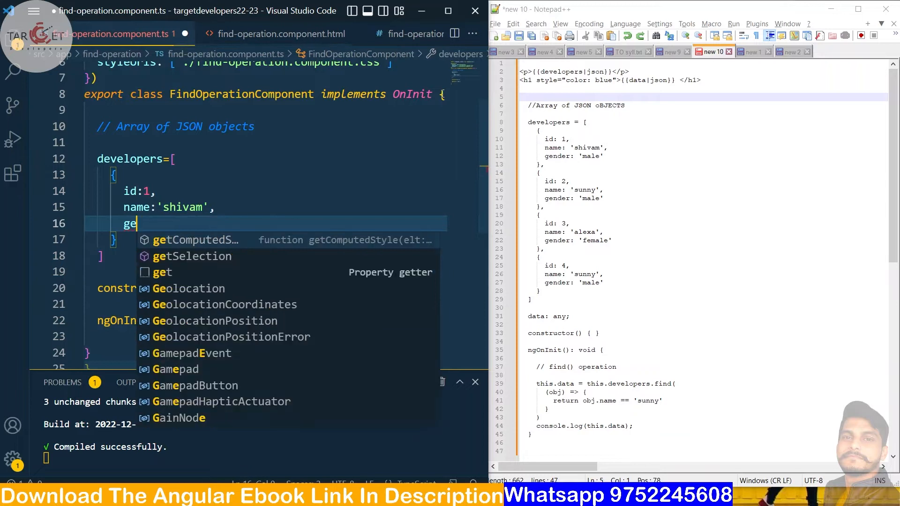
pyautogui.write('nder')
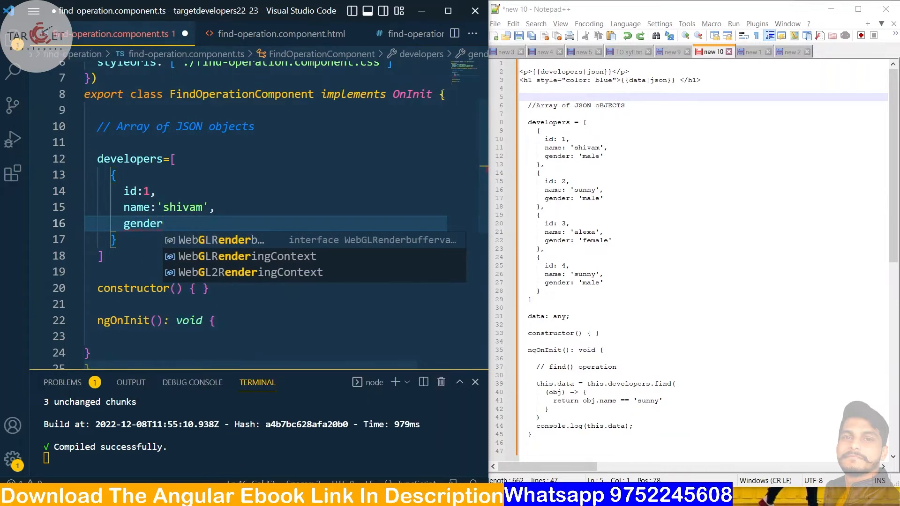
pyautogui.write(':')
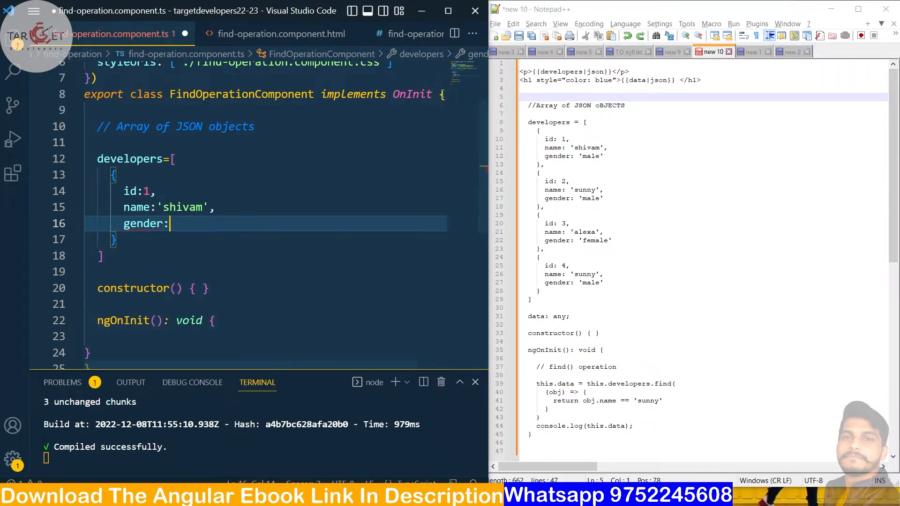
pyautogui.write("''")
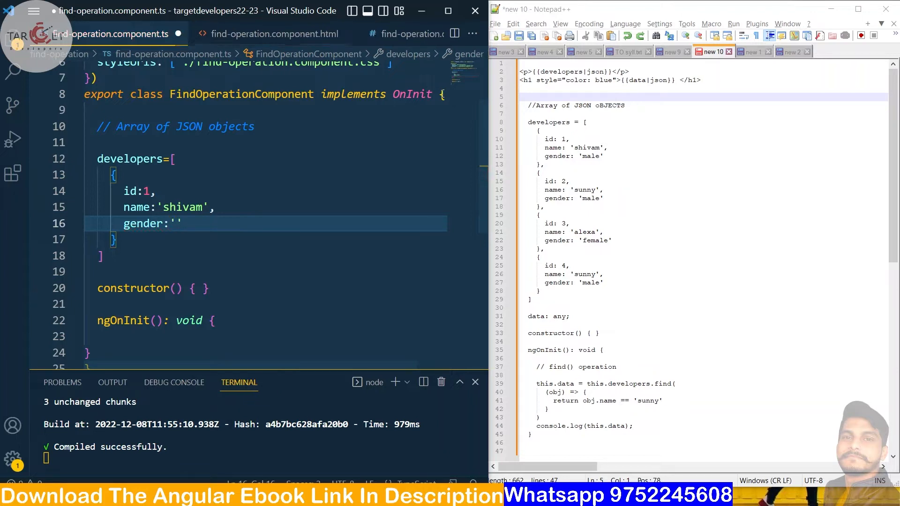
pyautogui.write('male')
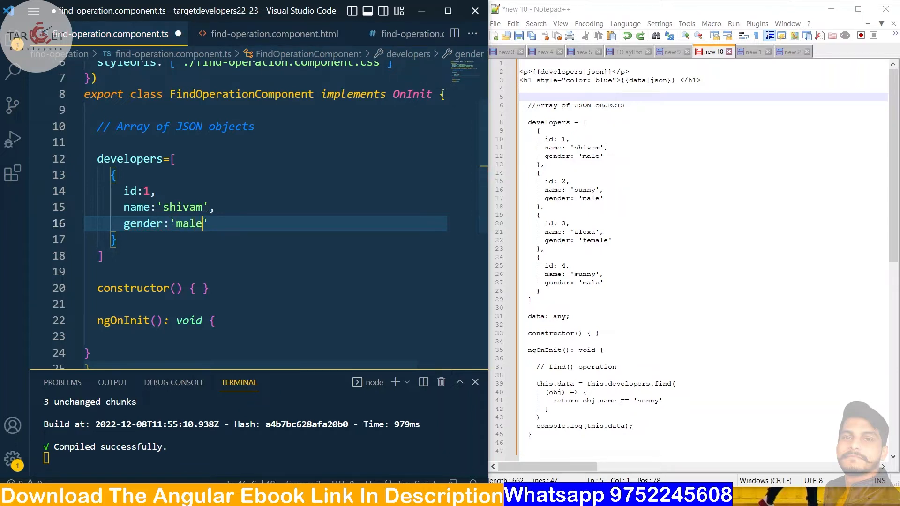
pyautogui.write("',")
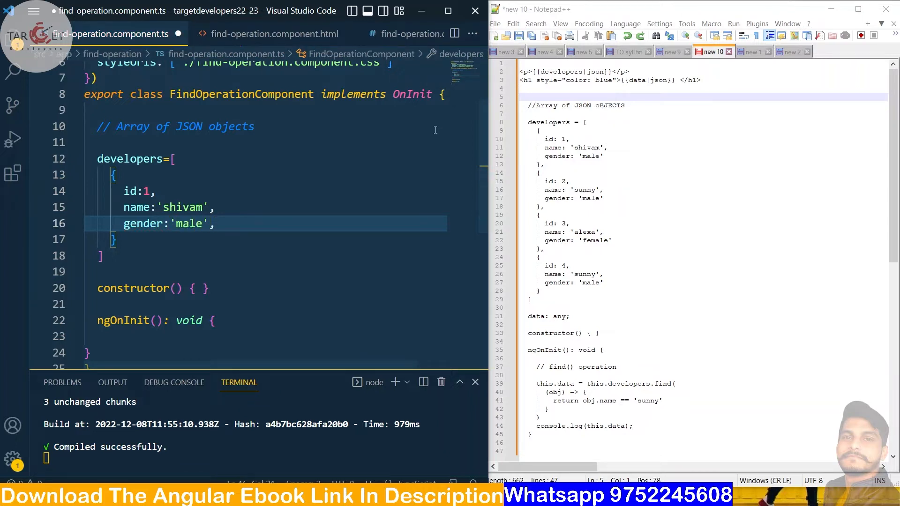
pyautogui.click(323, 272)
pyautogui.write(',')
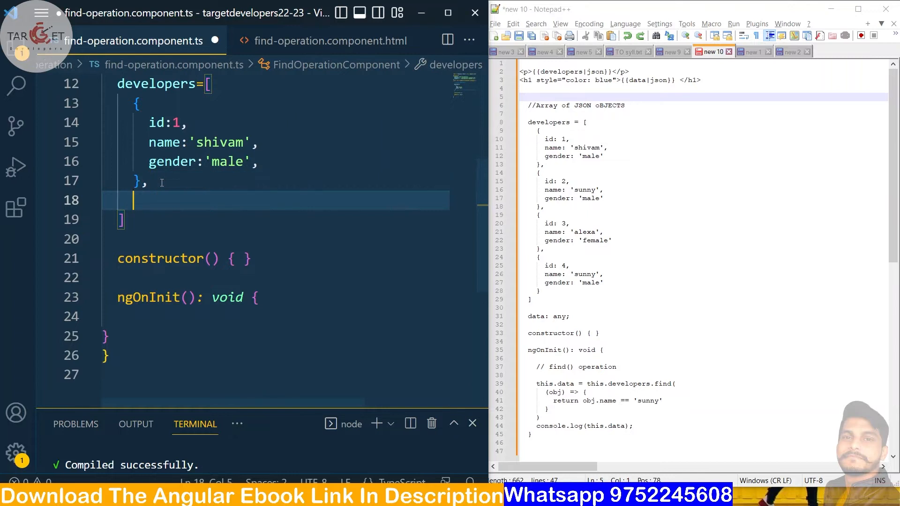
# Add objects for sunny (id 2), alexa (id 3, female) and sunny (id 4) to the array.
pyautogui.write('{}')
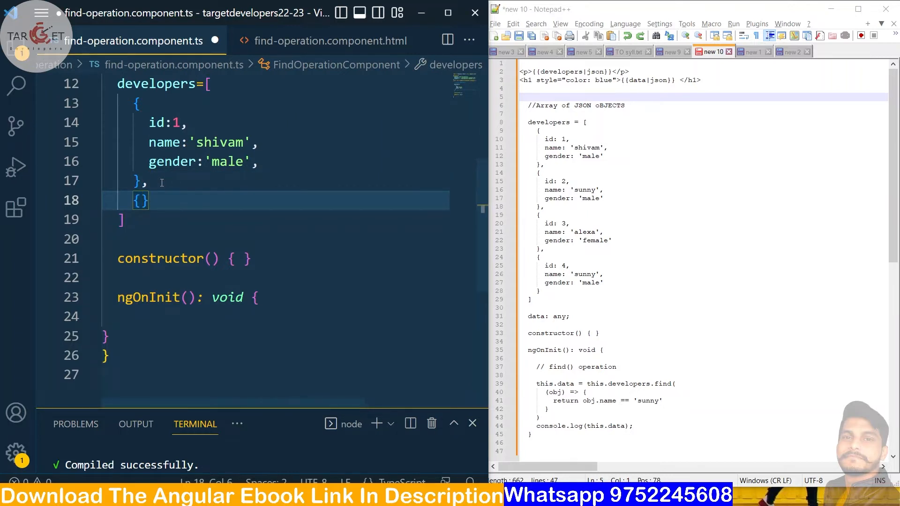
pyautogui.write('id:2,')
pyautogui.write("name:'sunny',")
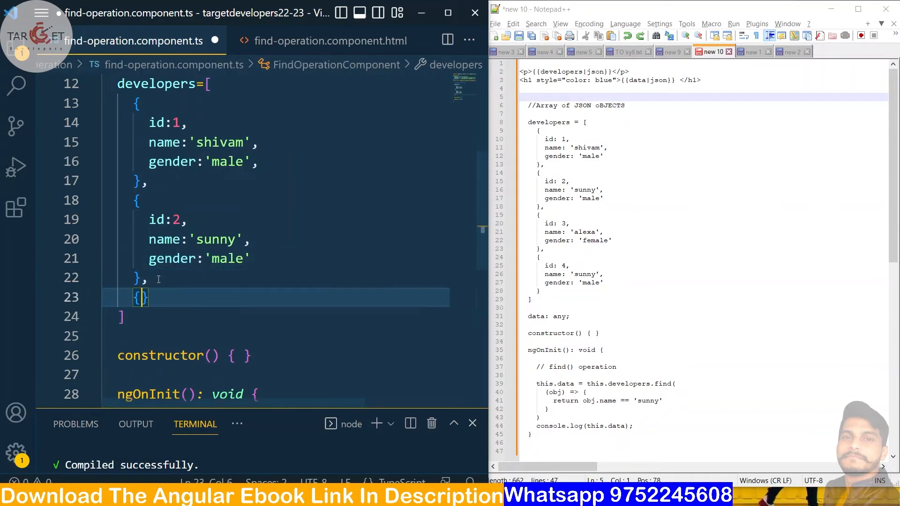
pyautogui.write('id:3,')
pyautogui.write("gender:'female'")
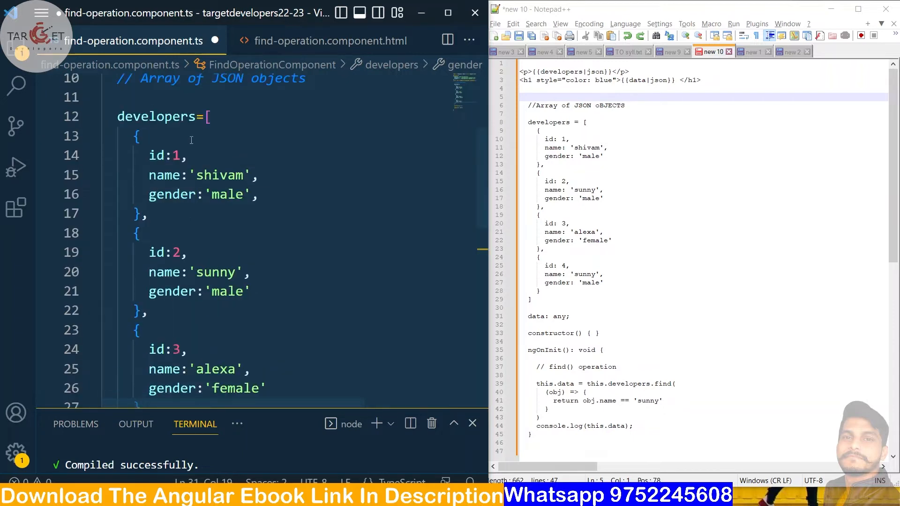
pyautogui.moveTo(156, 116)
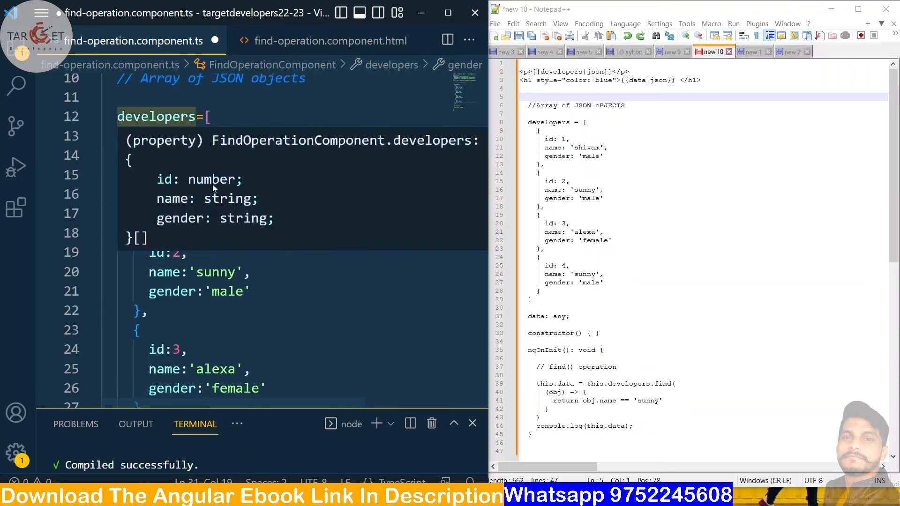
pyautogui.scroll(-3)
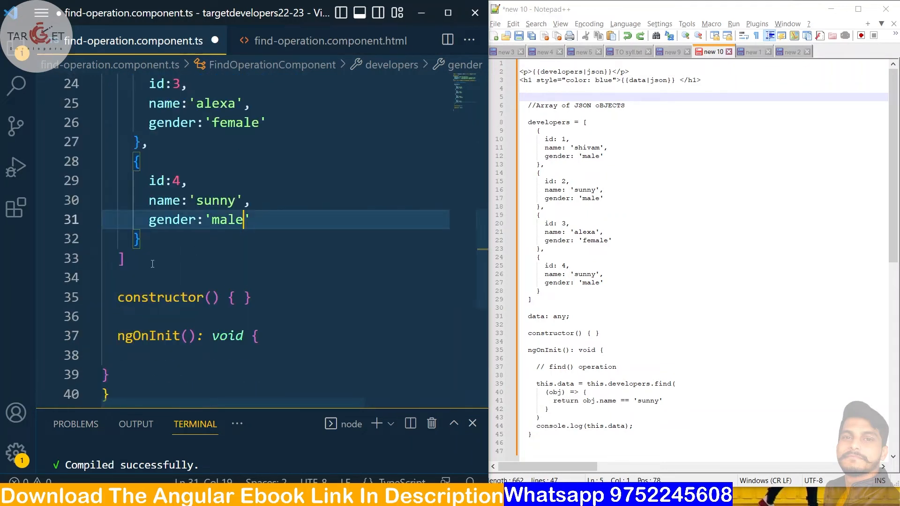
pyautogui.scroll(-3)
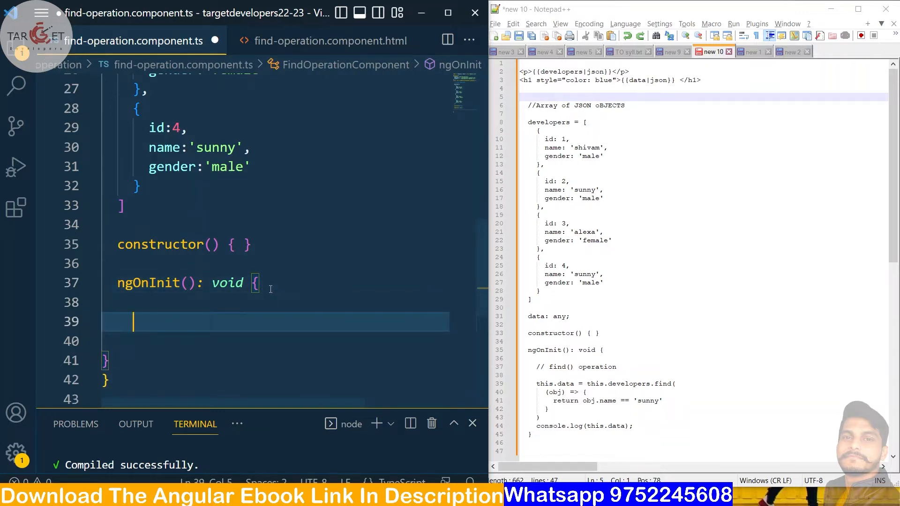
# Write the '//find () operation' comment in ngOnInit with empty lines beneath it.
pyautogui.write('//')
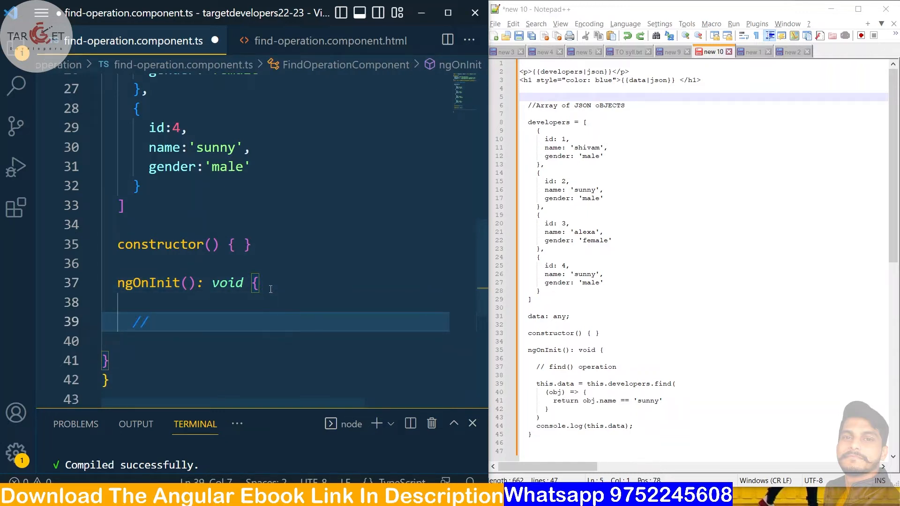
pyautogui.write('find')
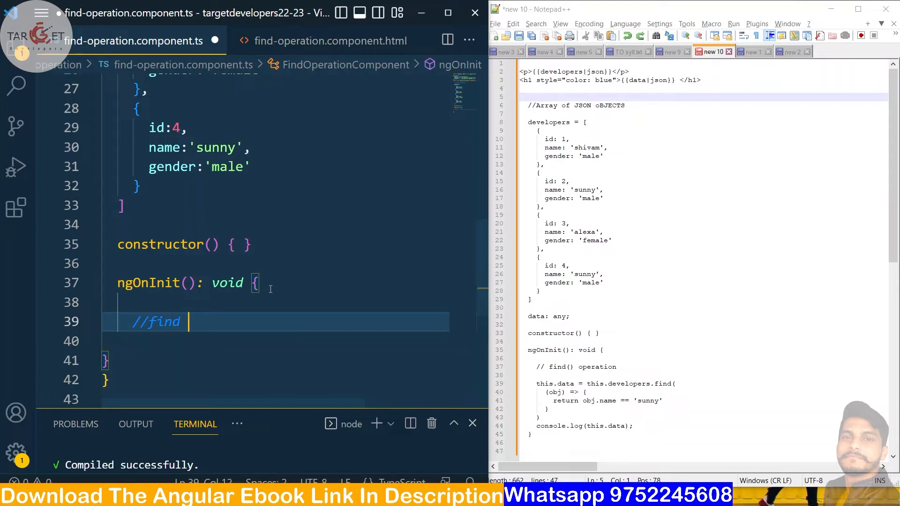
pyautogui.write('operatio')
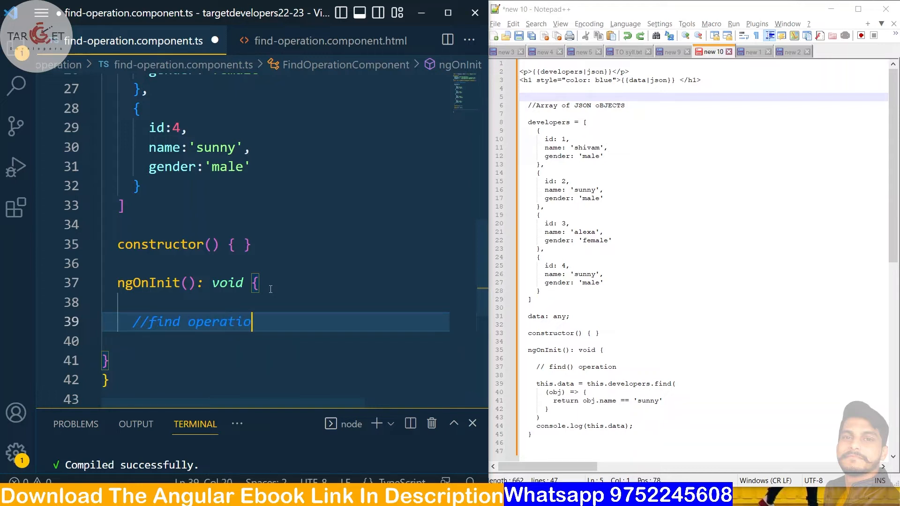
pyautogui.write('()')
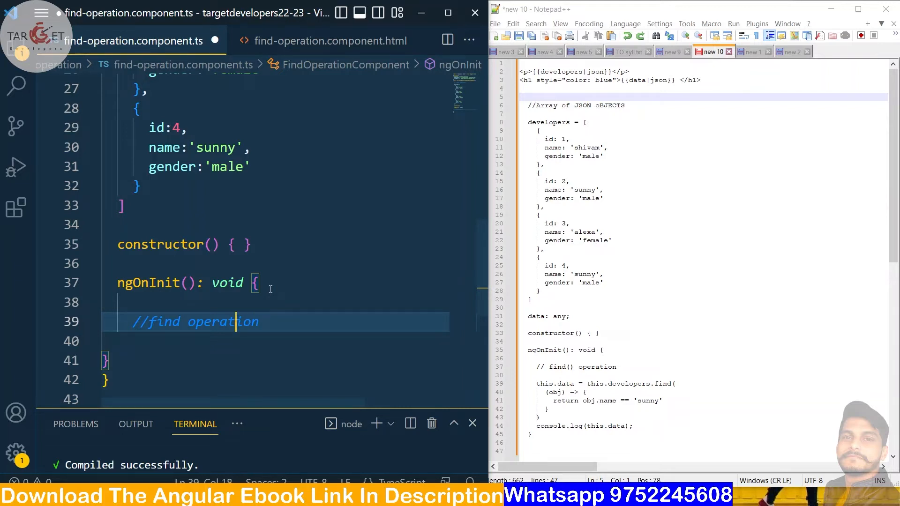
pyautogui.write('()')
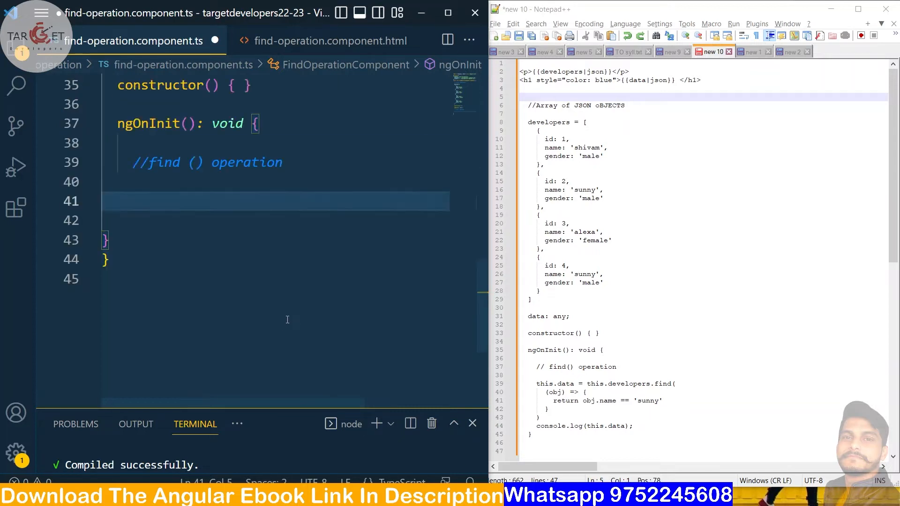
pyautogui.scroll(-3)
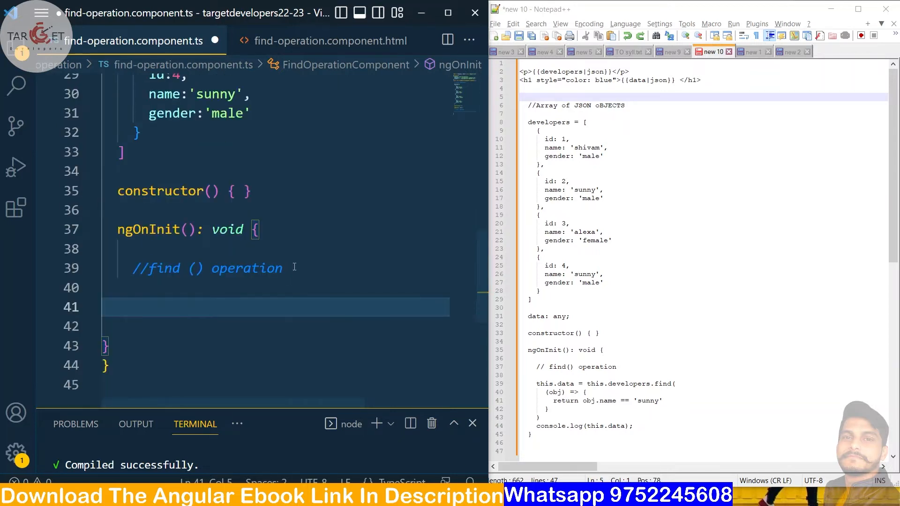
pyautogui.press('enter')
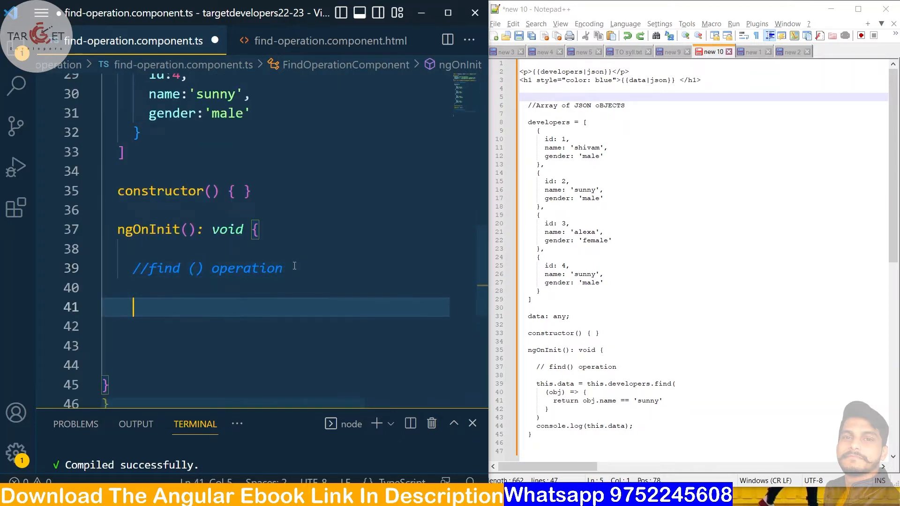
# Call this.developers.find() with an arrow function taking obj.
pyautogui.write('this')
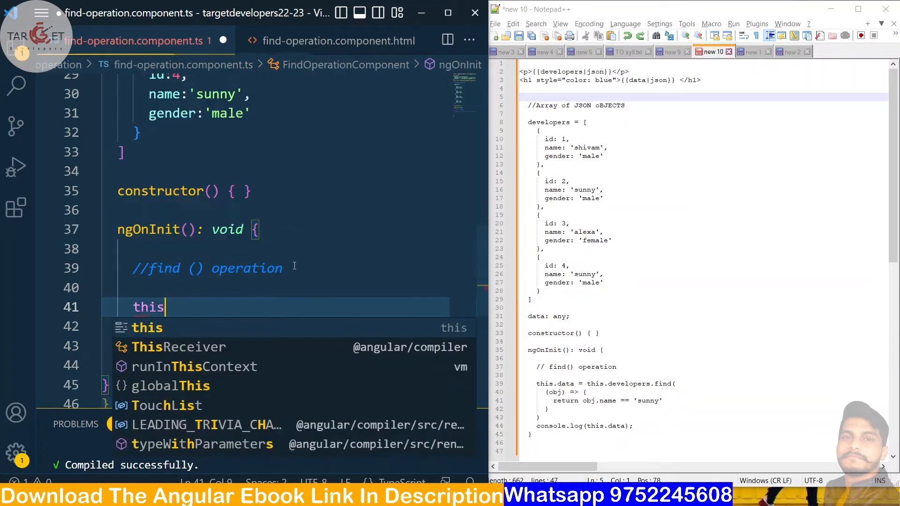
pyautogui.write('.dev')
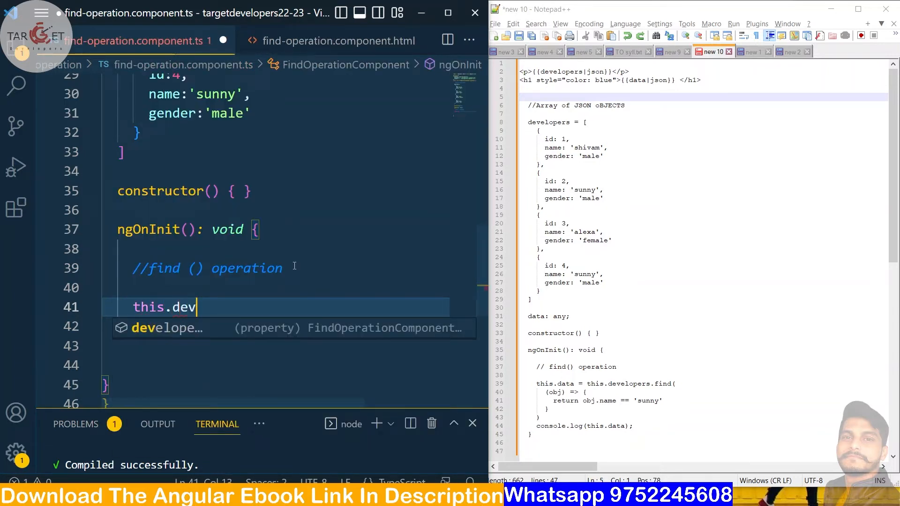
pyautogui.write('elopers')
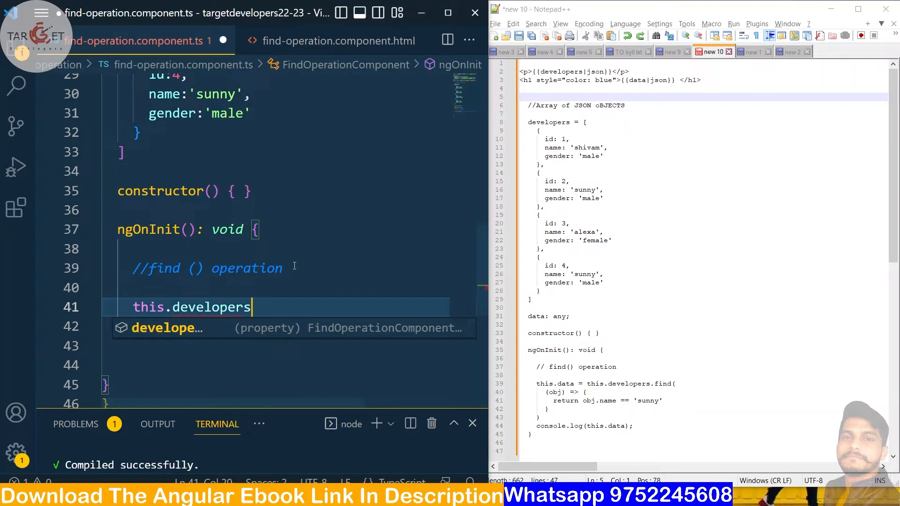
pyautogui.write('.')
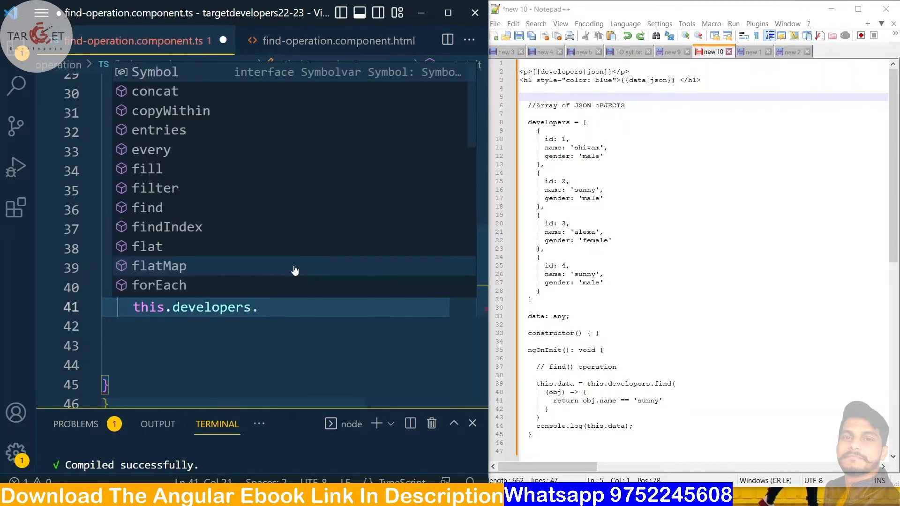
pyautogui.write('find')
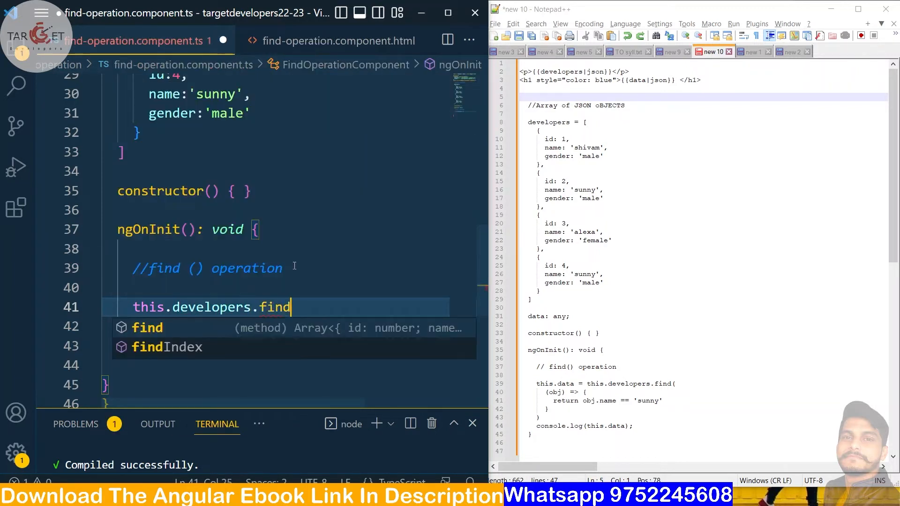
pyautogui.write('()')
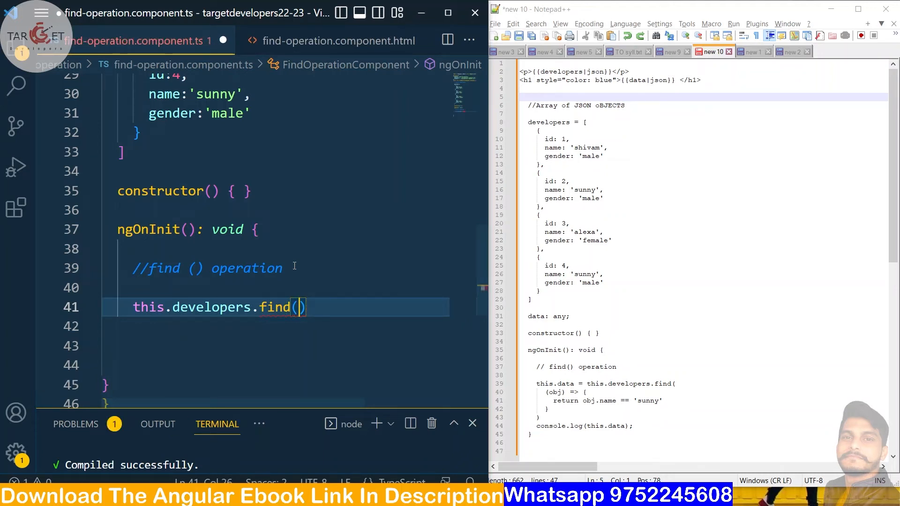
pyautogui.write('(ob')
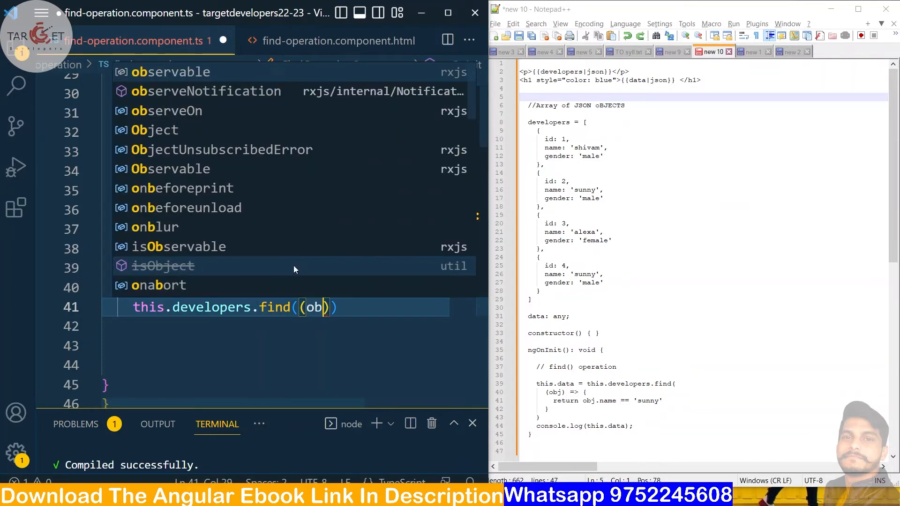
pyautogui.write('=')
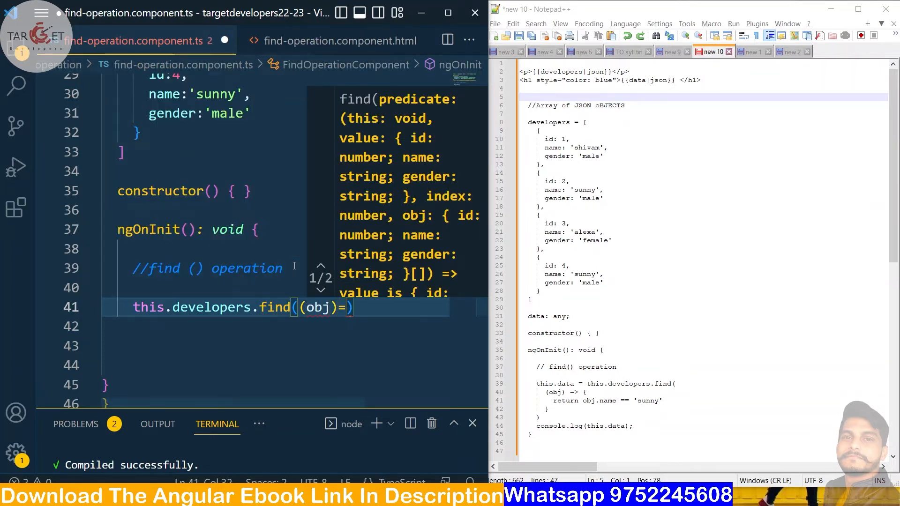
pyautogui.write('>')
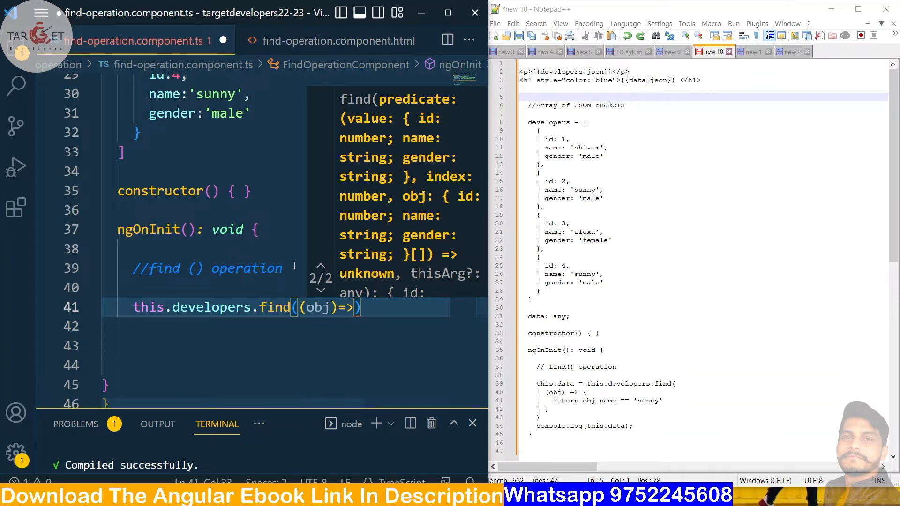
pyautogui.write('{}')
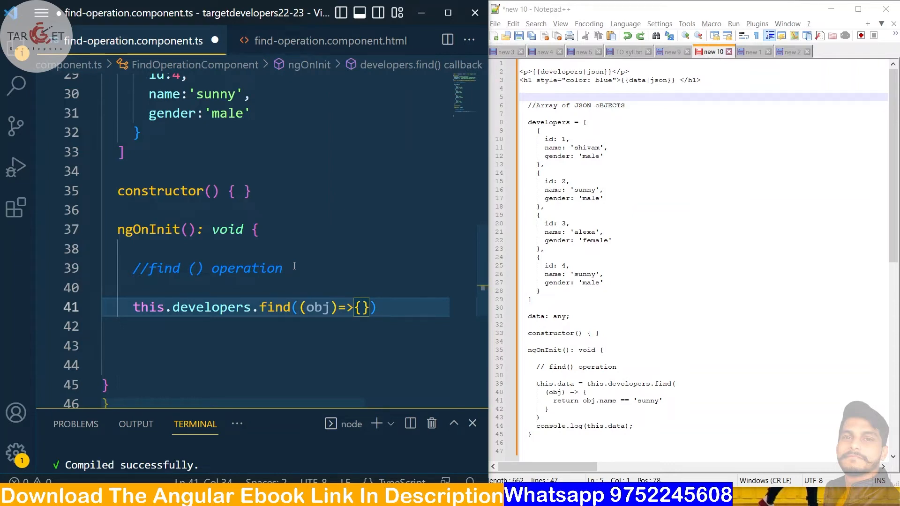
# Return obj.name=='sunny' from the find callback.
pyautogui.write('return')
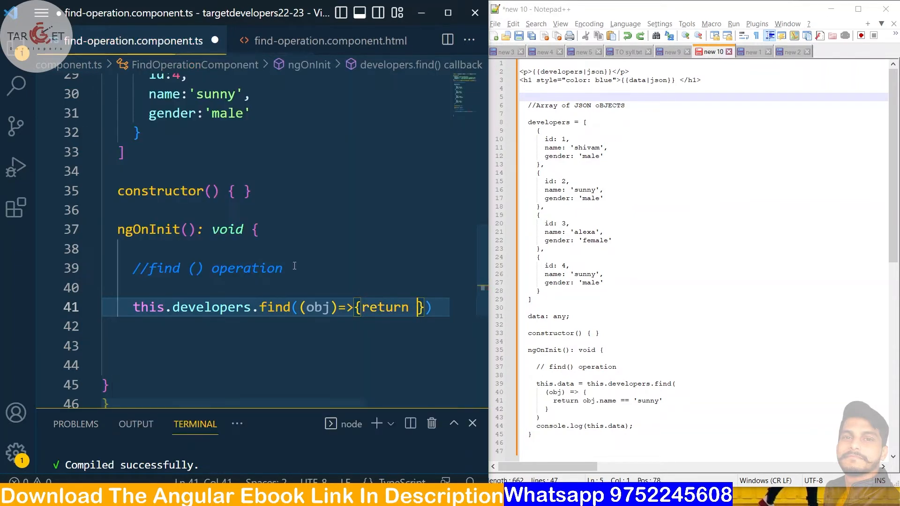
pyautogui.write('obj.')
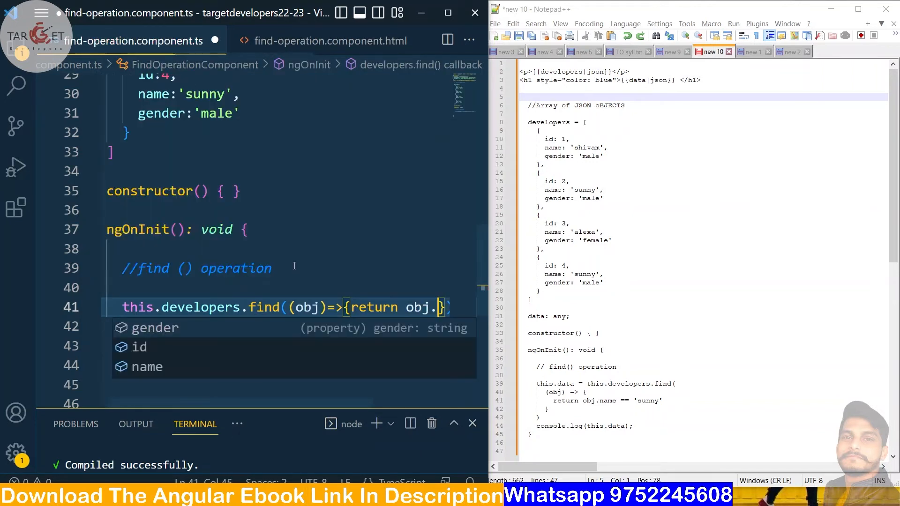
pyautogui.write('name')
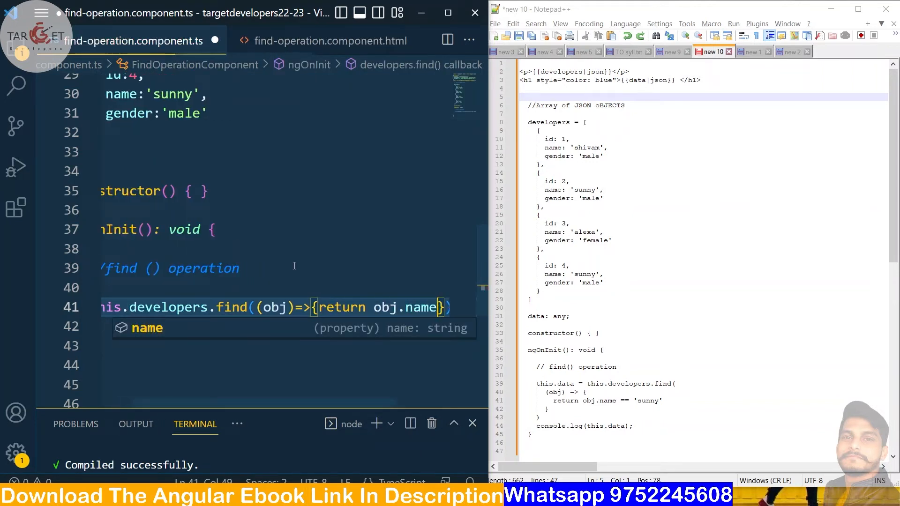
pyautogui.write('==')
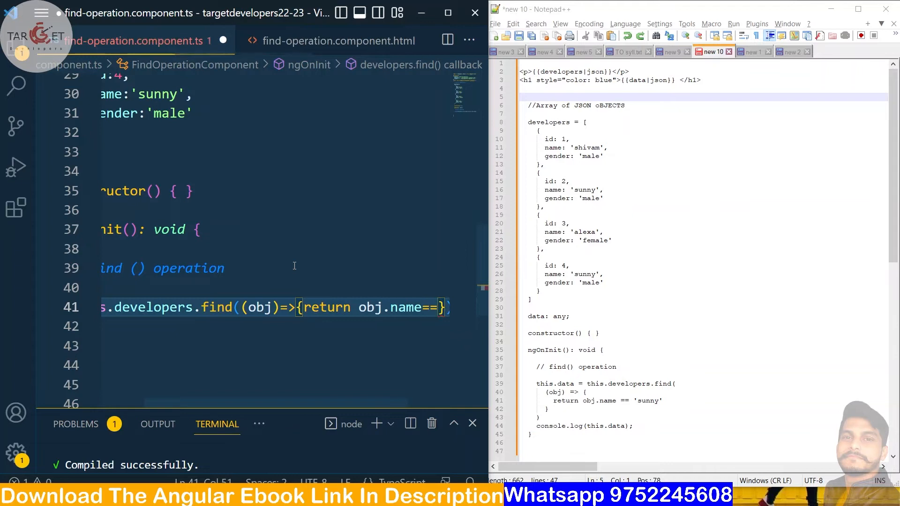
pyautogui.write("'")
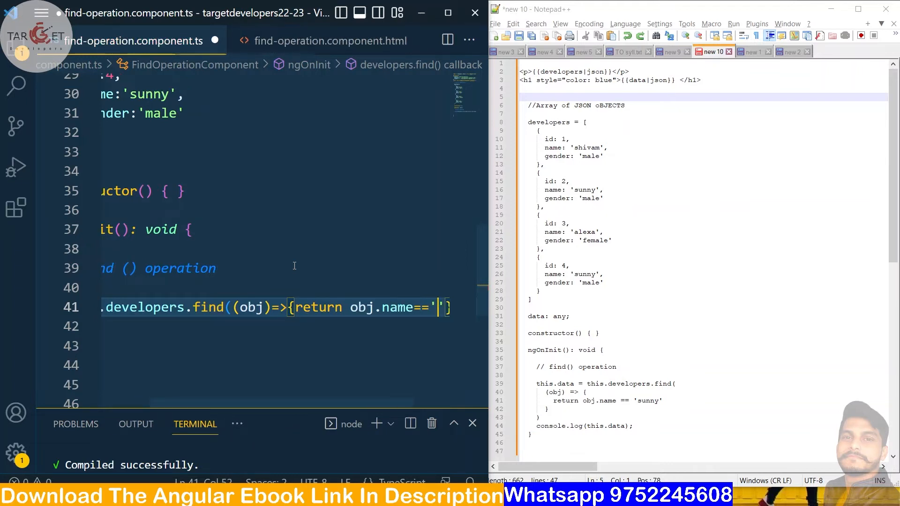
pyautogui.write('sunny')
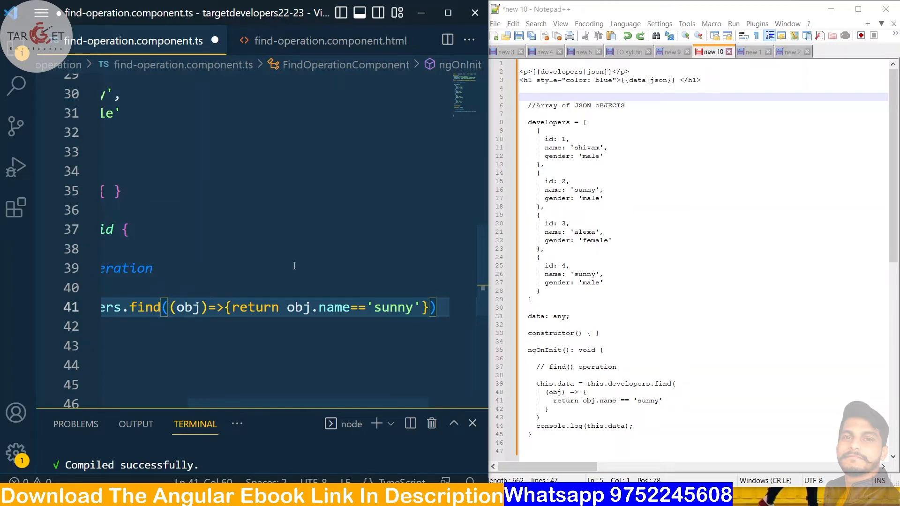
# Log this.data to the console after the find call.
pyautogui.write('c')
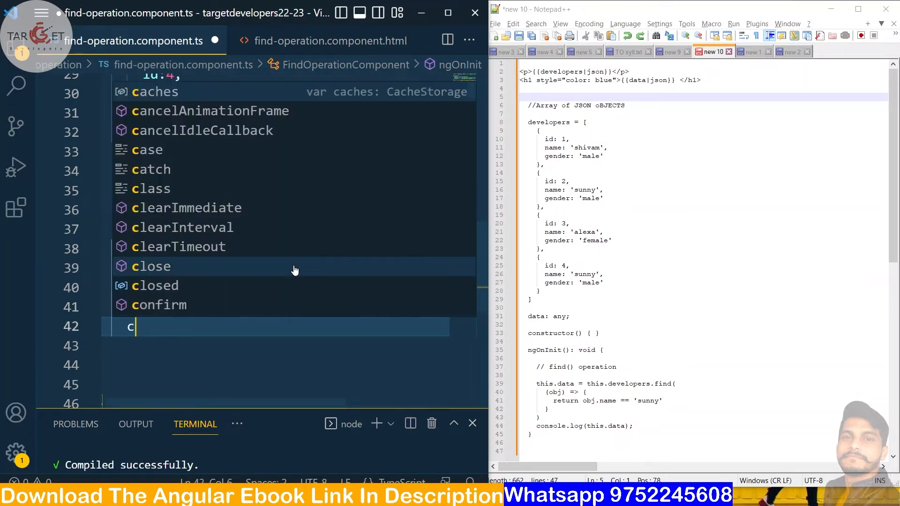
pyautogui.write('on')
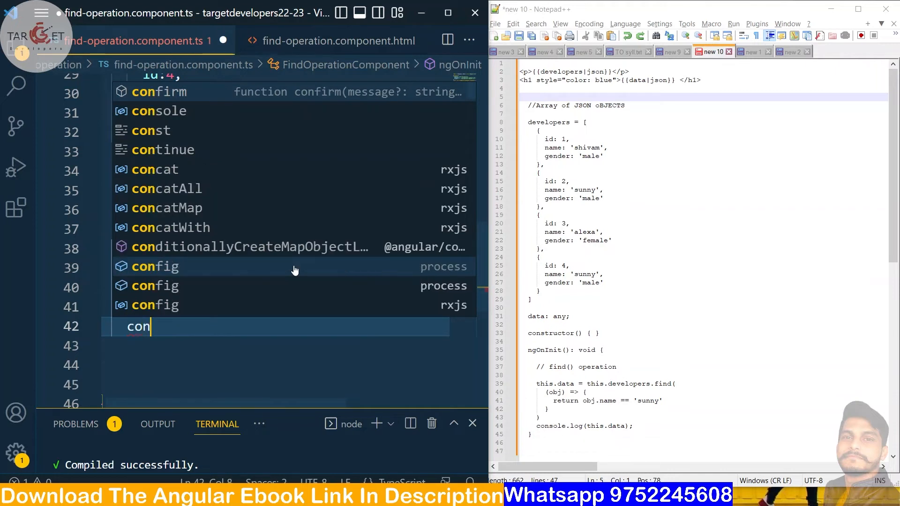
pyautogui.write('sole.log(')
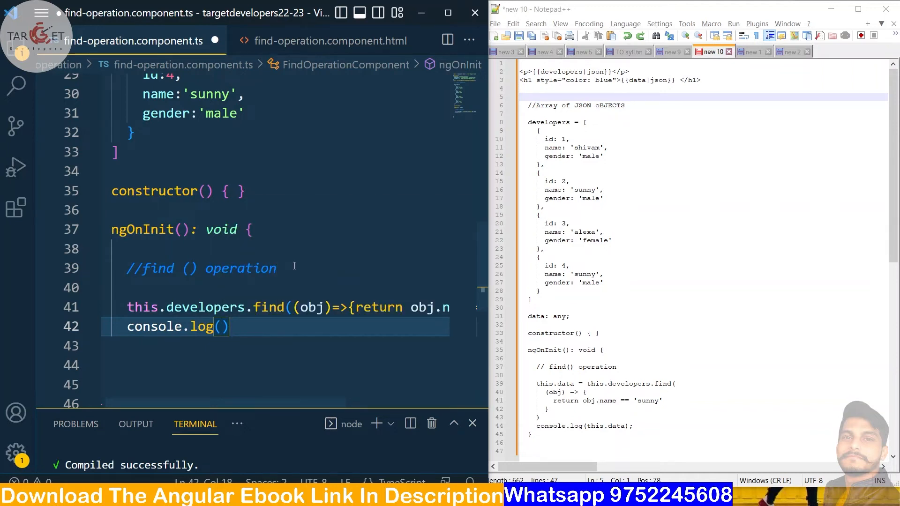
pyautogui.write('this.dta')
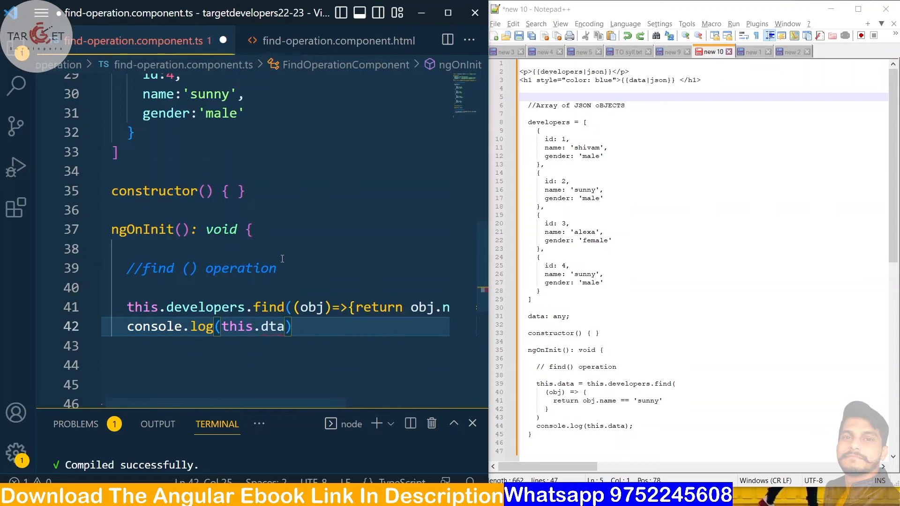
pyautogui.press('Backspace')
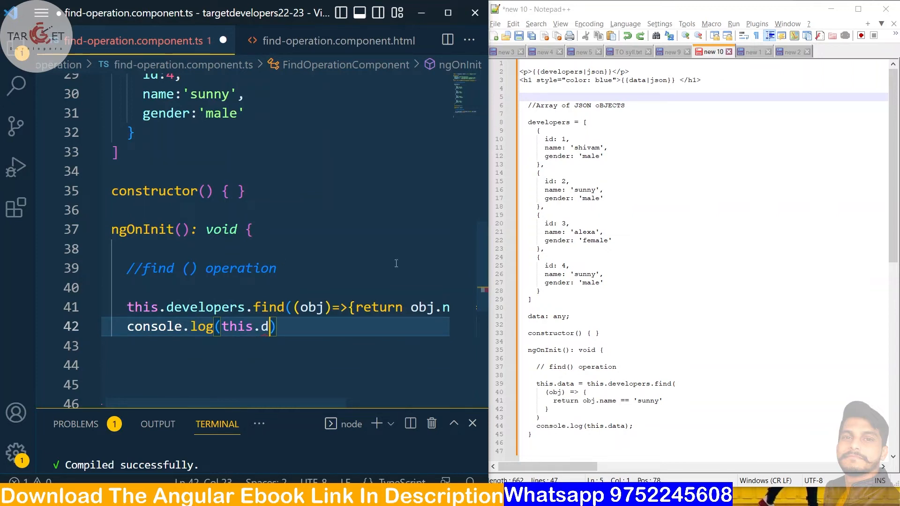
pyautogui.write('ata')
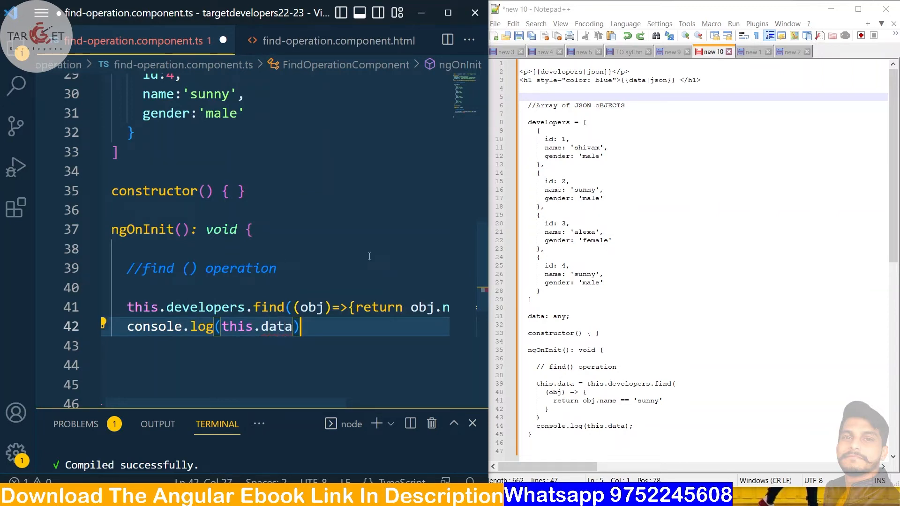
pyautogui.write(';')
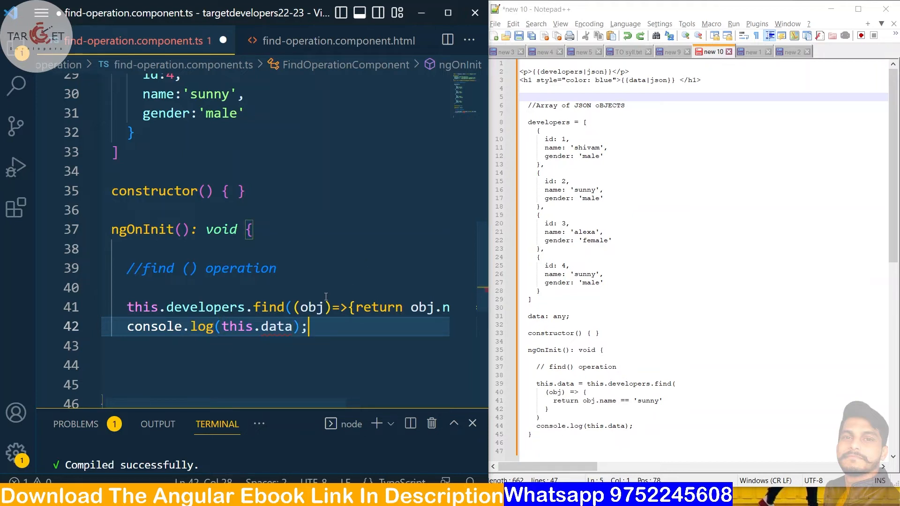
pyautogui.doubleClick(276, 326)
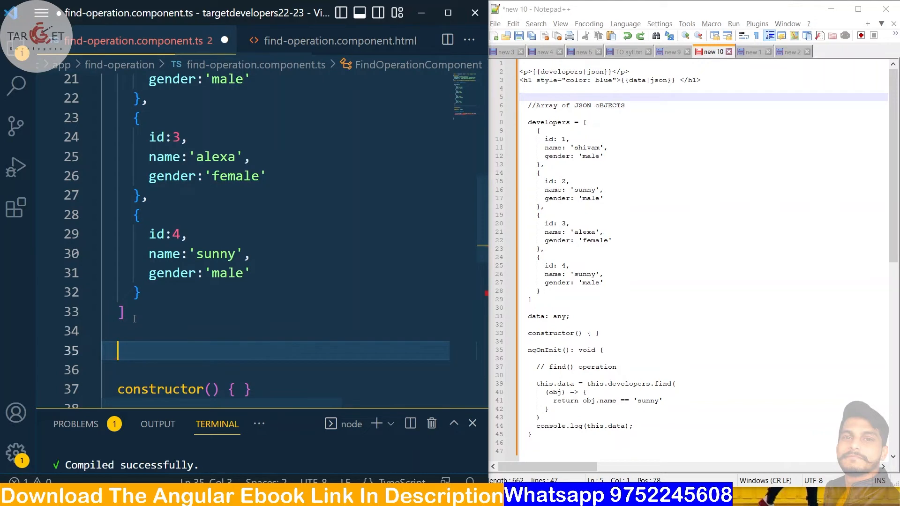
# Declare data:any and assign the find() result for sunny to this.data.
pyautogui.write('data:a')
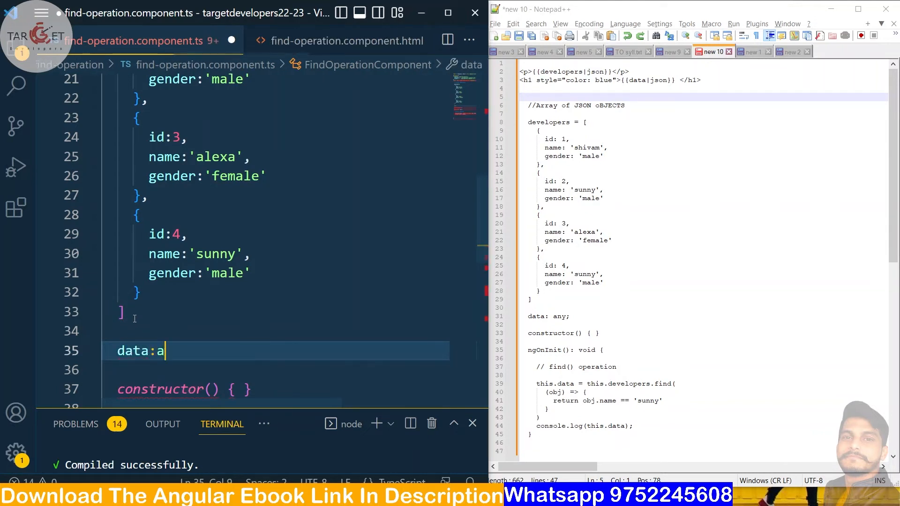
pyautogui.write('ny;')
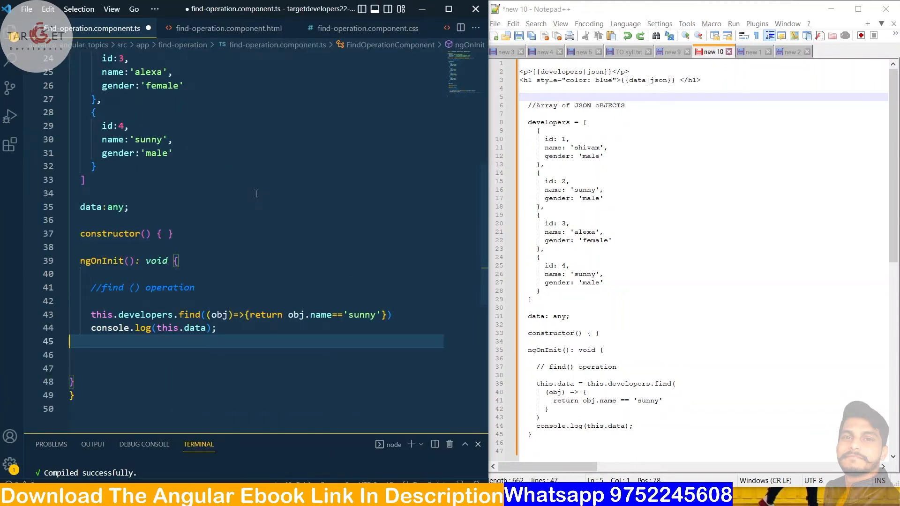
pyautogui.scroll(-3)
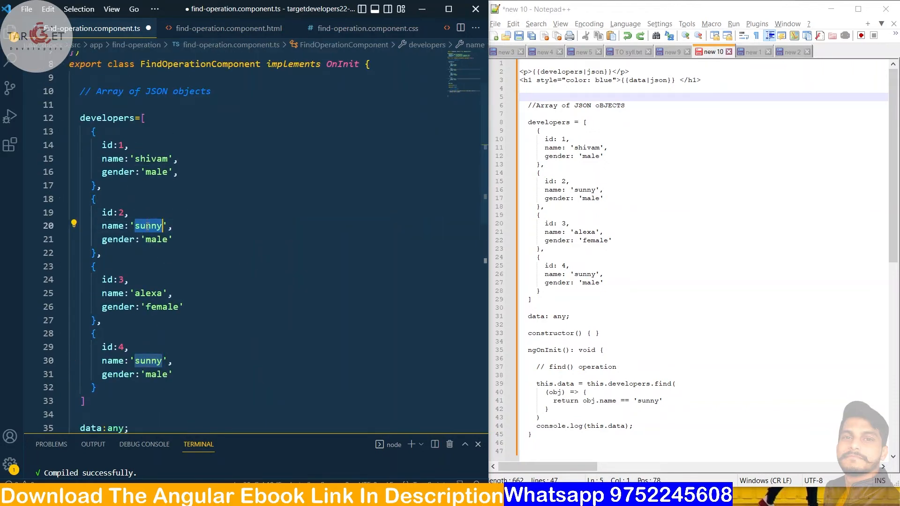
pyautogui.moveTo(92, 199); pyautogui.dragTo(100, 253)
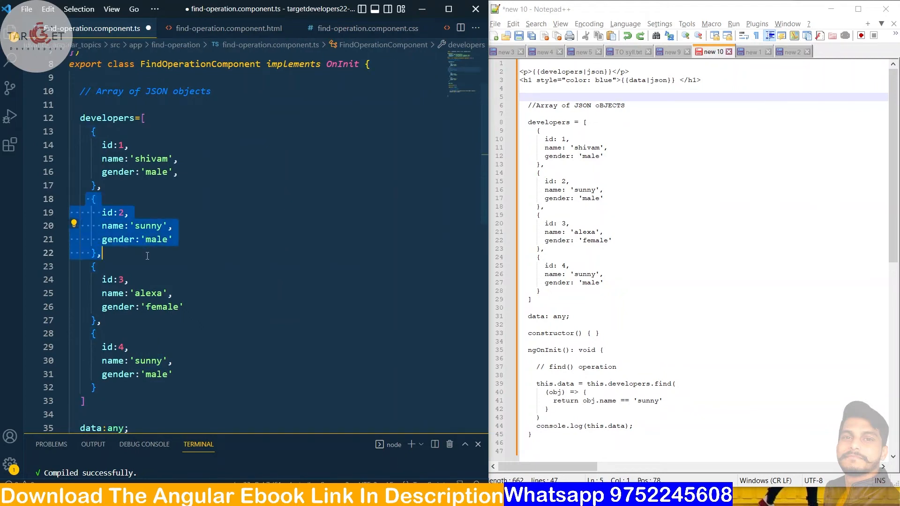
pyautogui.click(146, 253)
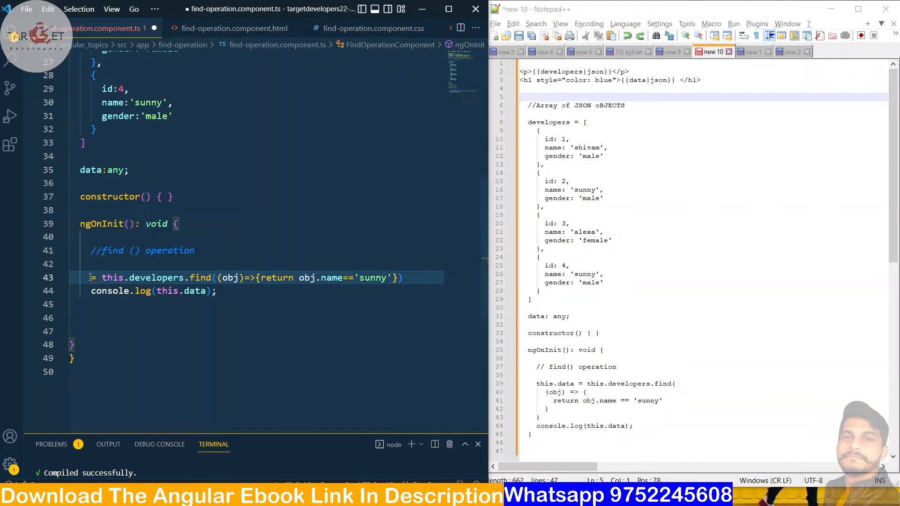
pyautogui.write('th')
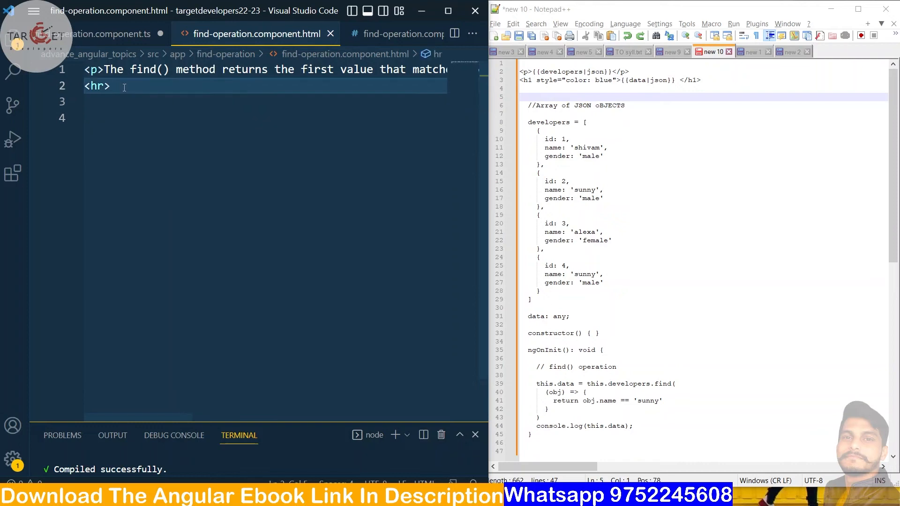
# Show the developers array as JSON in a <p> below the <hr>, then duplicate the line.
pyautogui.press('Enter')
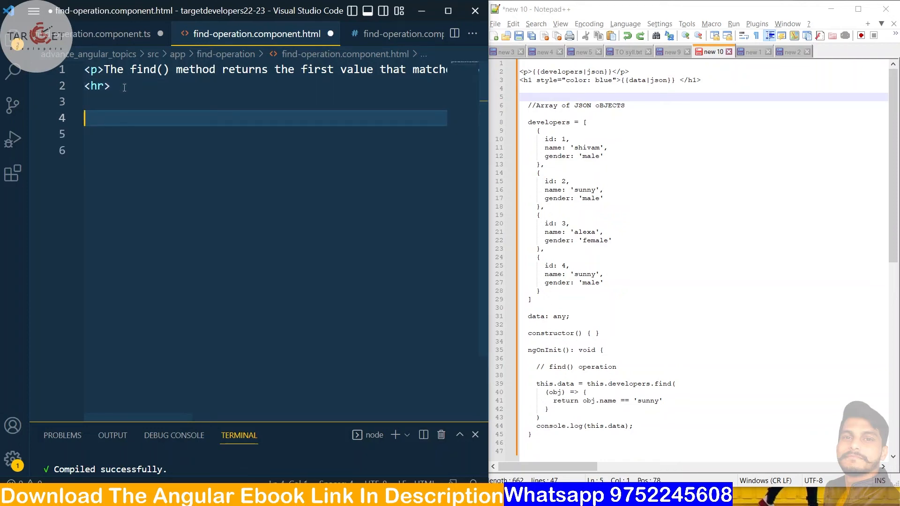
pyautogui.write('<>')
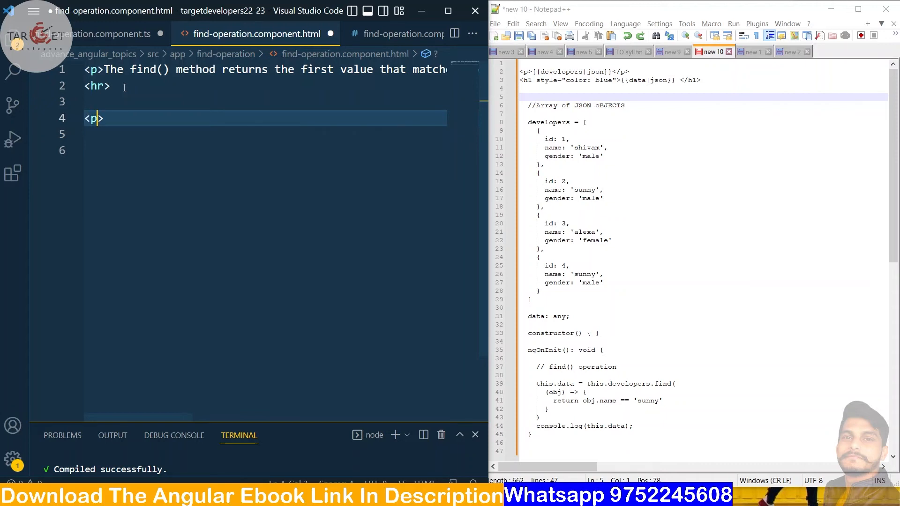
pyautogui.write('</p>')
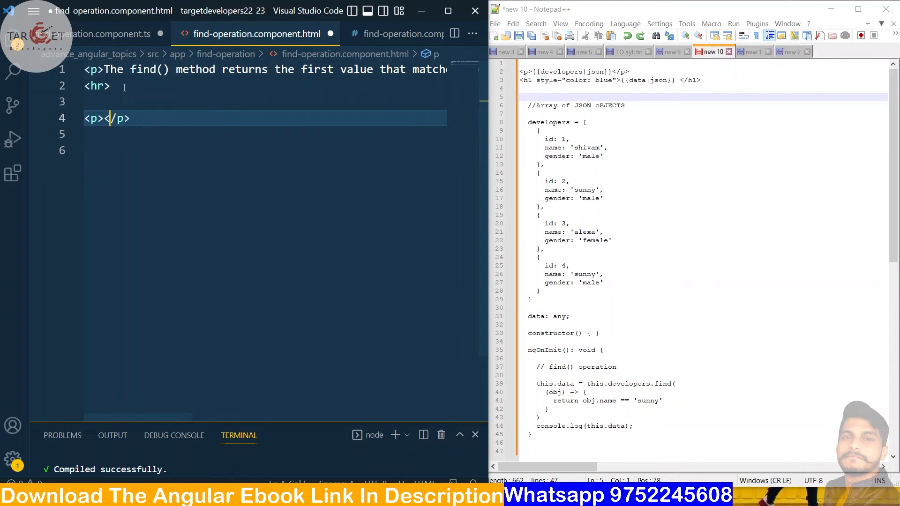
pyautogui.write('{}')
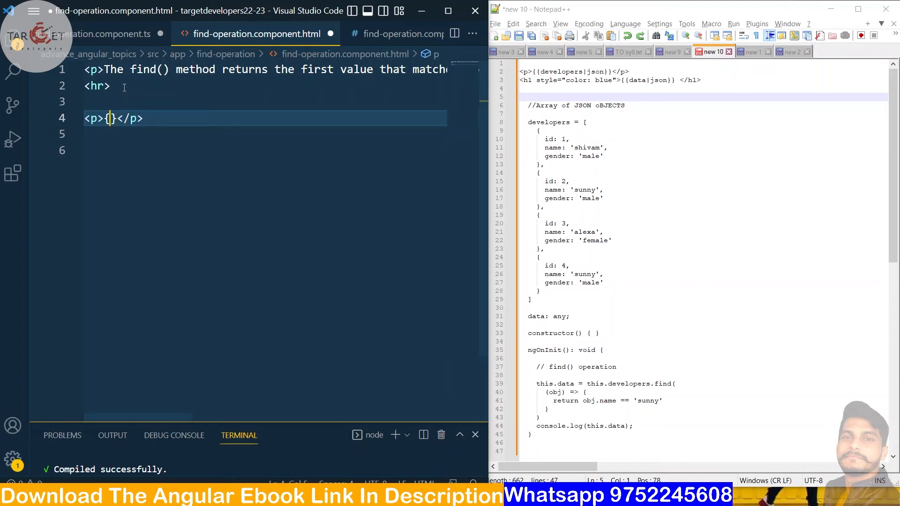
pyautogui.write('{')
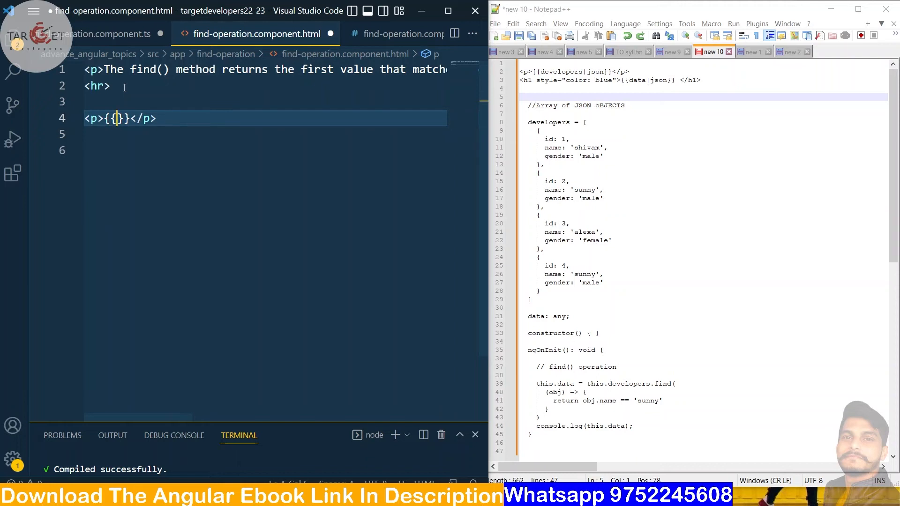
pyautogui.write('developers')
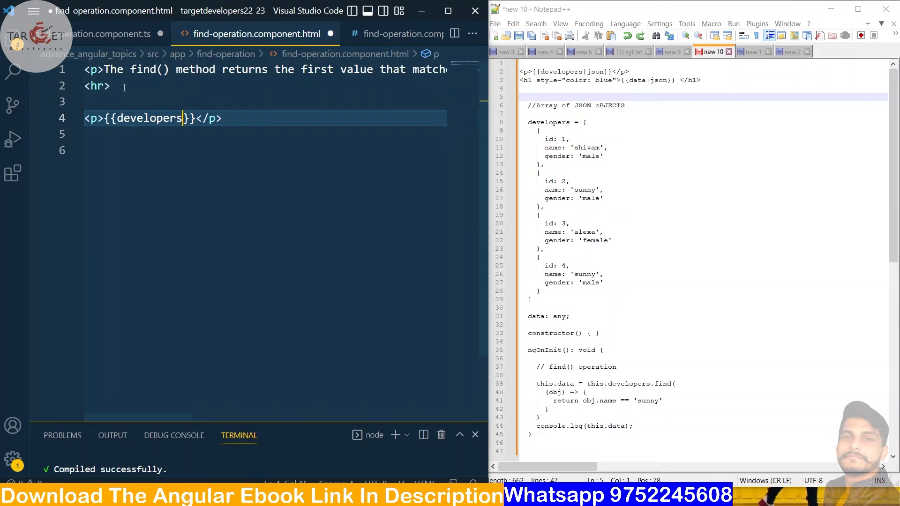
pyautogui.write('|jso')
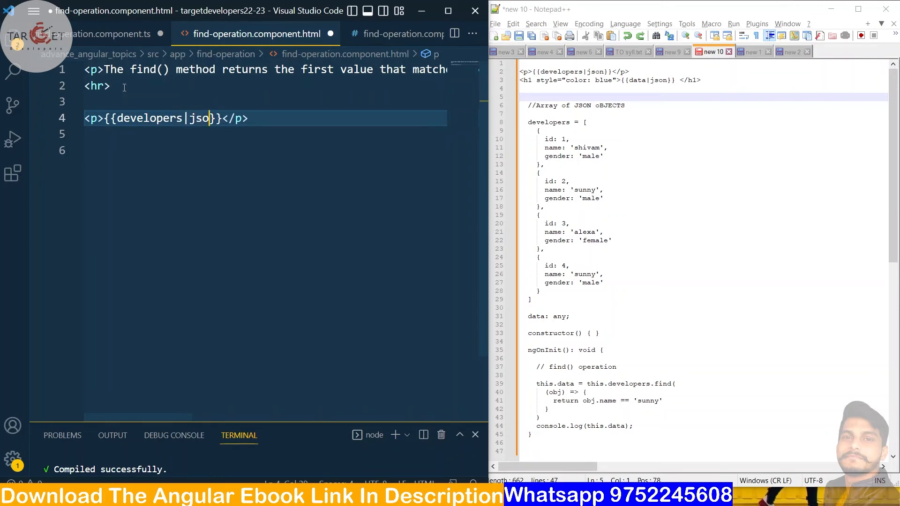
pyautogui.write('n')
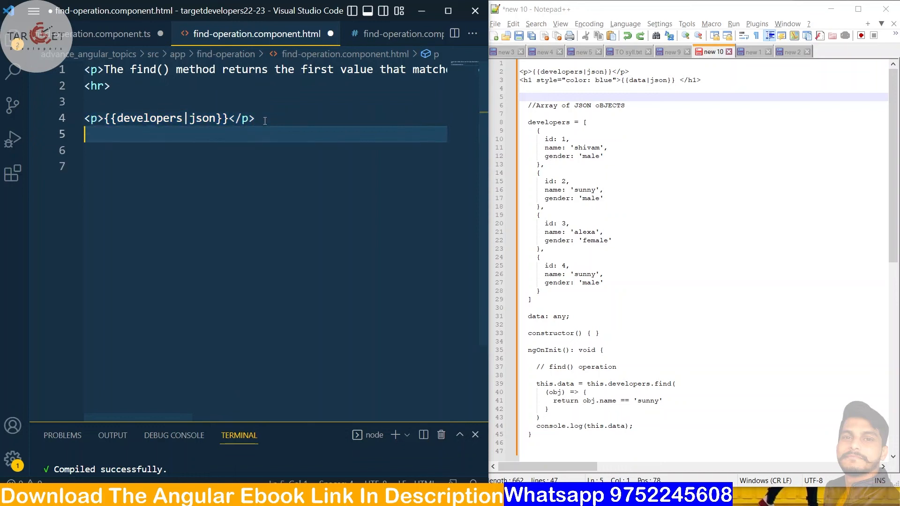
pyautogui.write('<p>{{developers|json}}</p>')
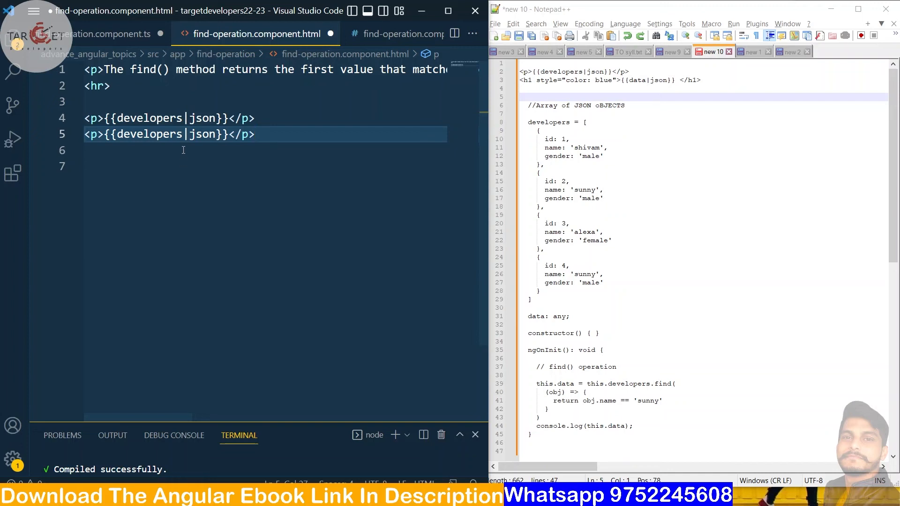
# Turn the copied line into an h1 showing data as JSON with style color:blue.
pyautogui.doubleClick(148, 134)
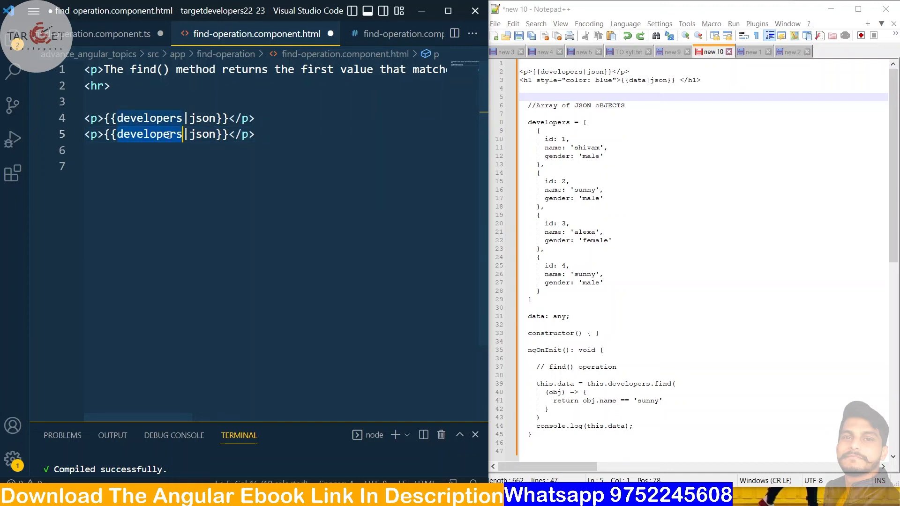
pyautogui.write('data')
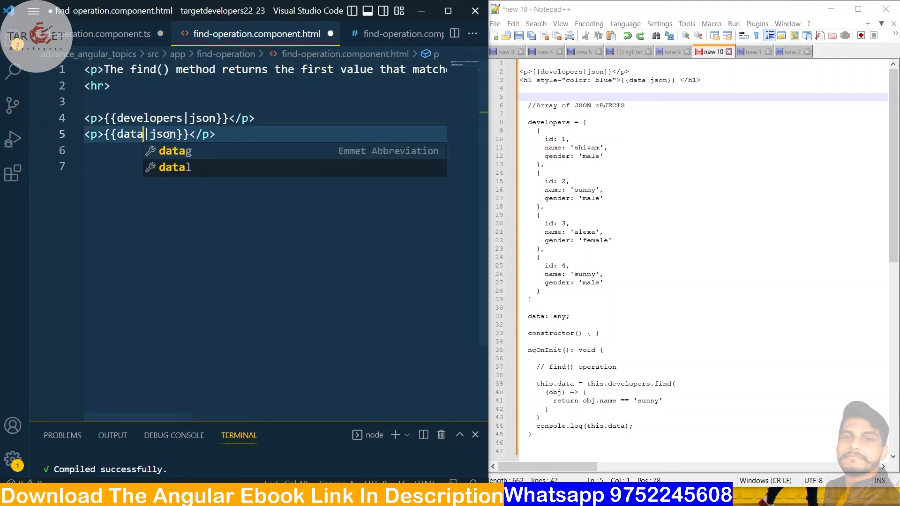
pyautogui.press('Escape')
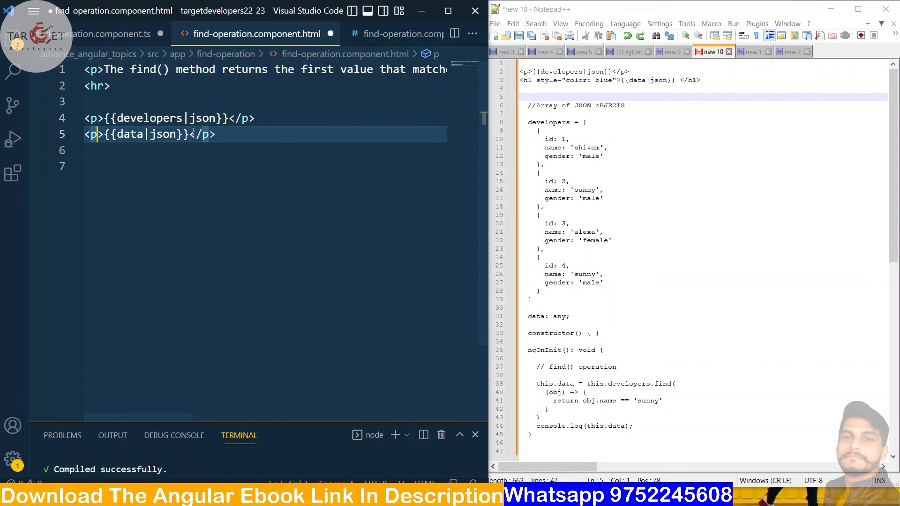
pyautogui.write('h1 sty')
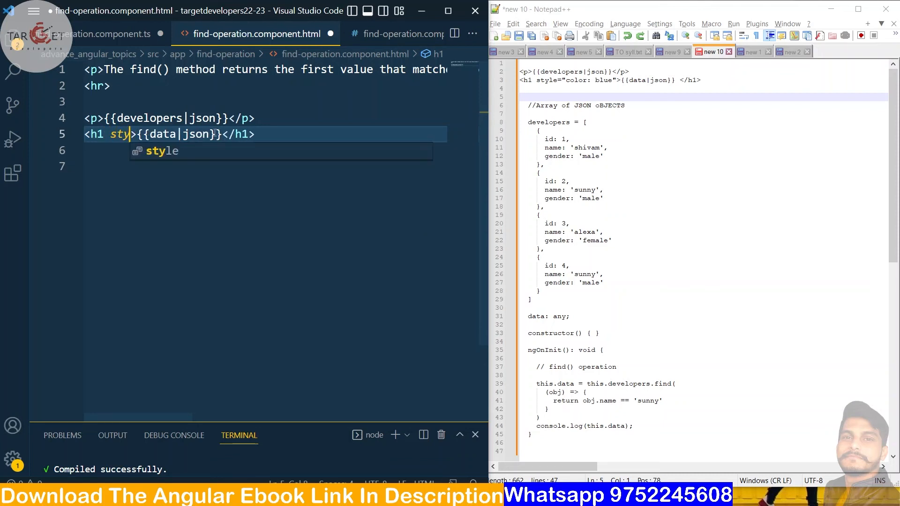
pyautogui.write('le="""')
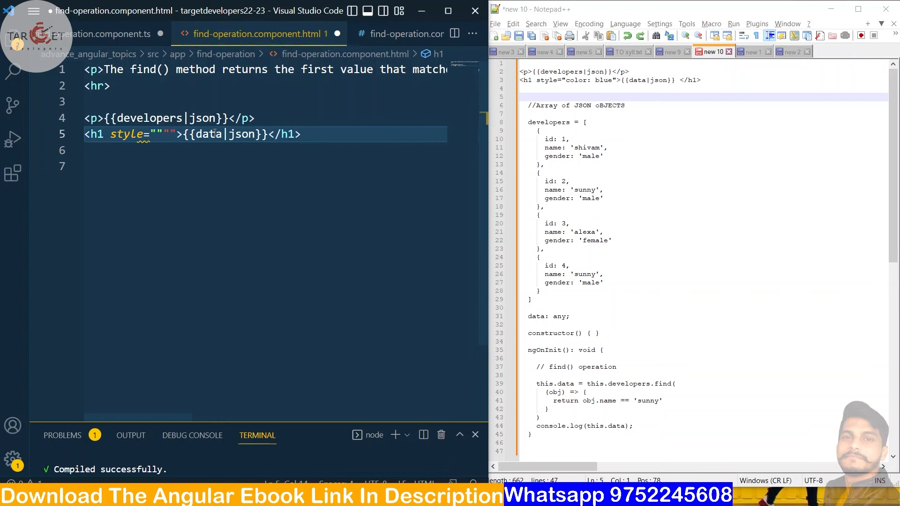
pyautogui.press('Backspace')
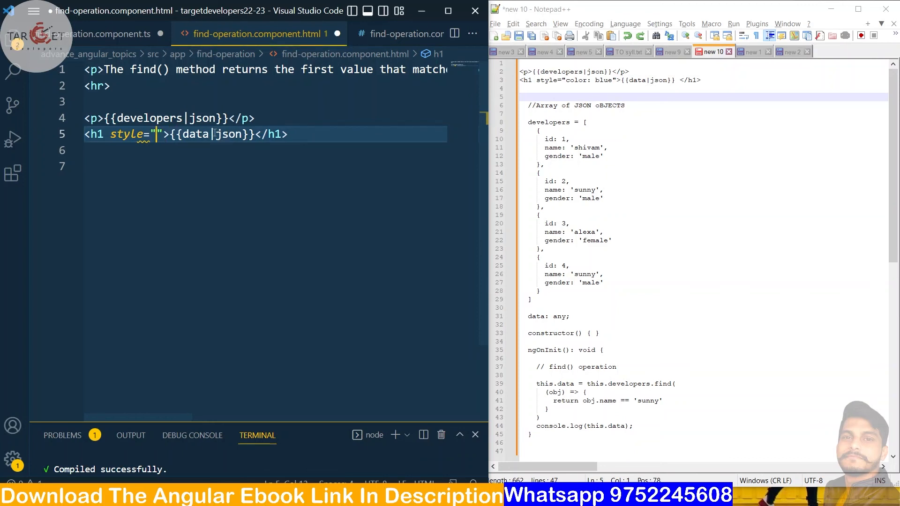
pyautogui.write('color')
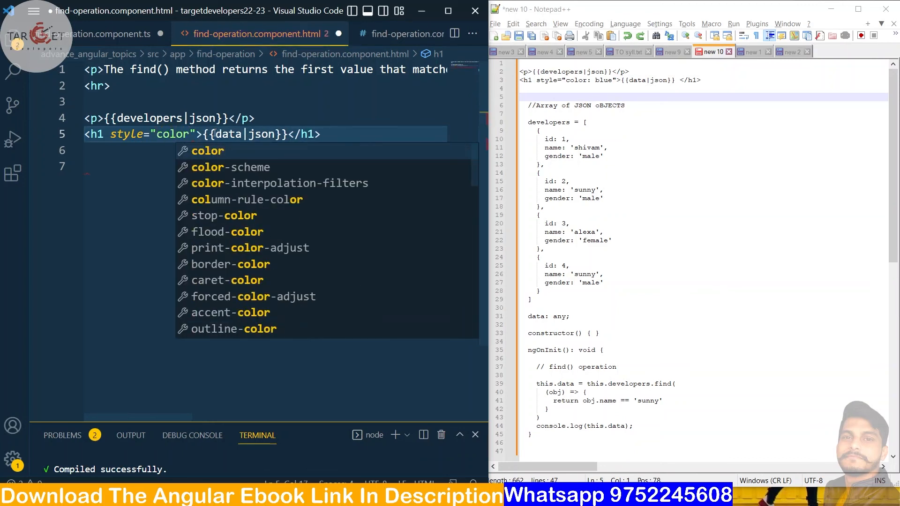
pyautogui.write(':')
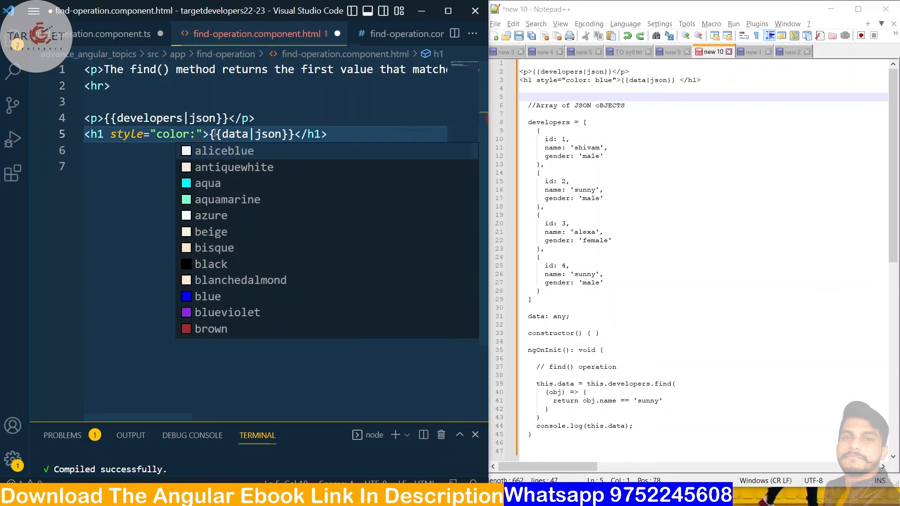
pyautogui.write('blue')
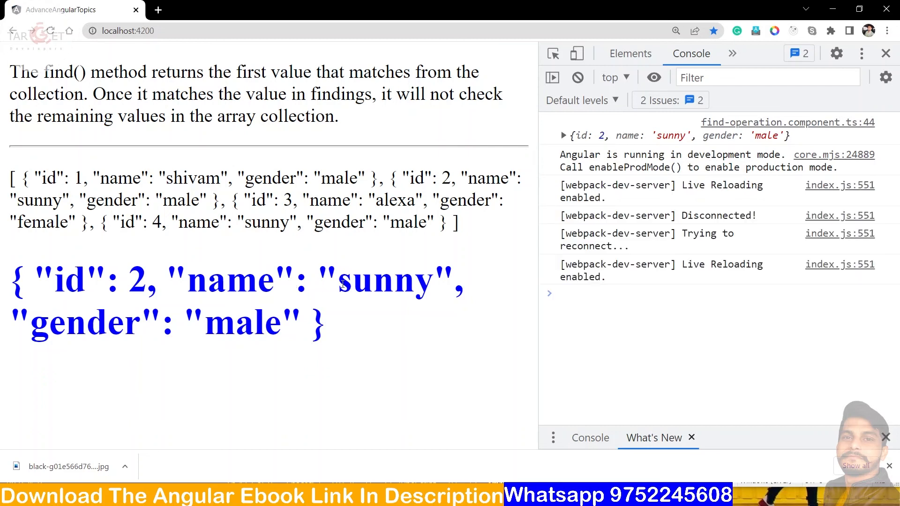
pyautogui.moveTo(201, 265)
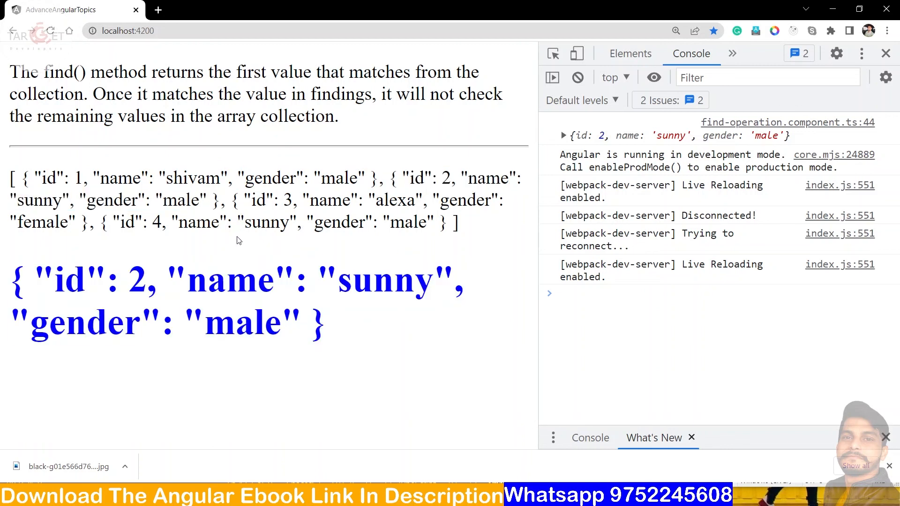
# Review the rendered JSON list and blue h1 sunny result in Chrome at localhost:4200.
pyautogui.moveTo(120, 223); pyautogui.dragTo(292, 223)
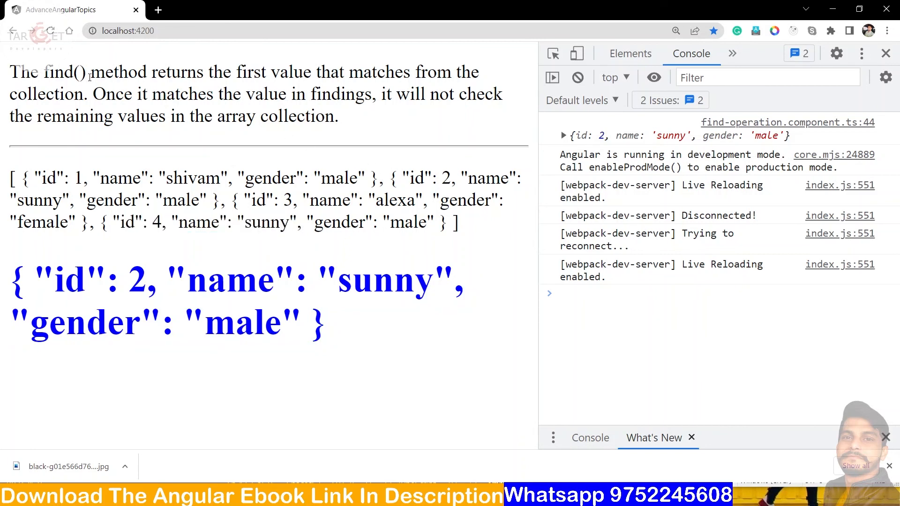
pyautogui.moveTo(247, 72)
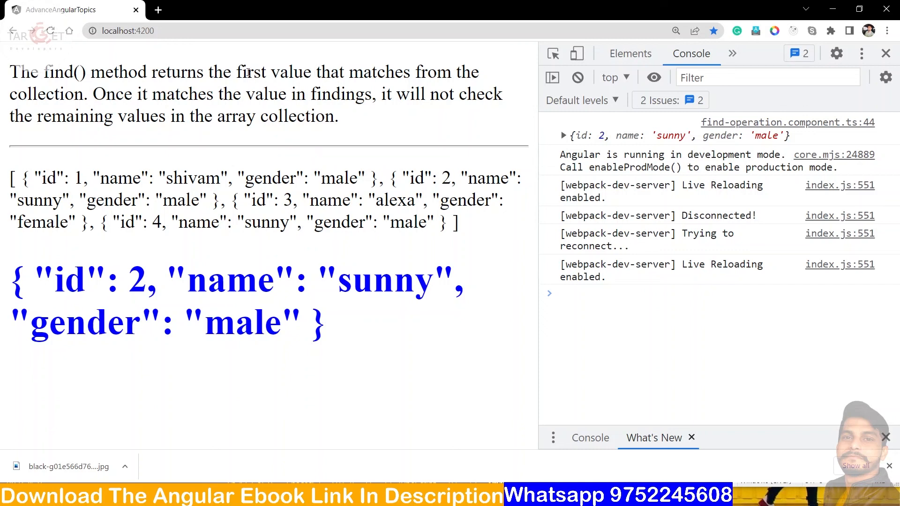
pyautogui.moveTo(231, 72); pyautogui.dragTo(428, 73)
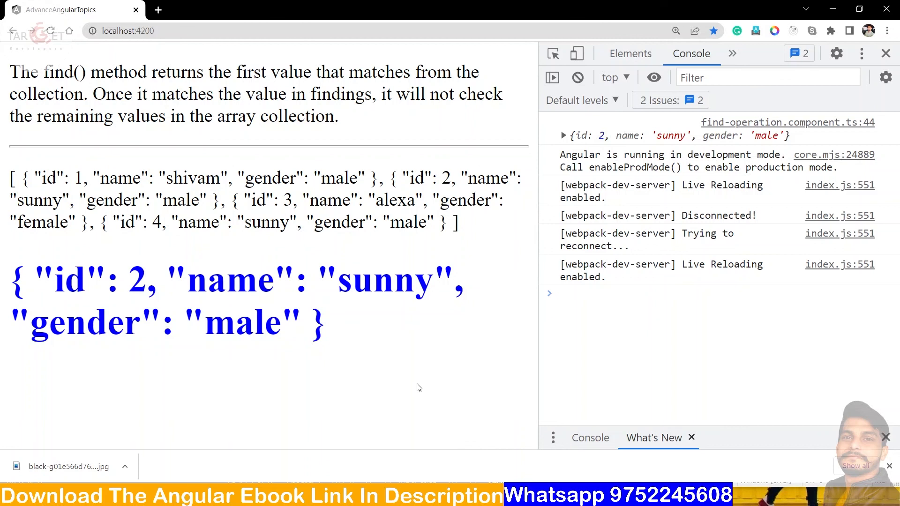
pyautogui.moveTo(419, 388)
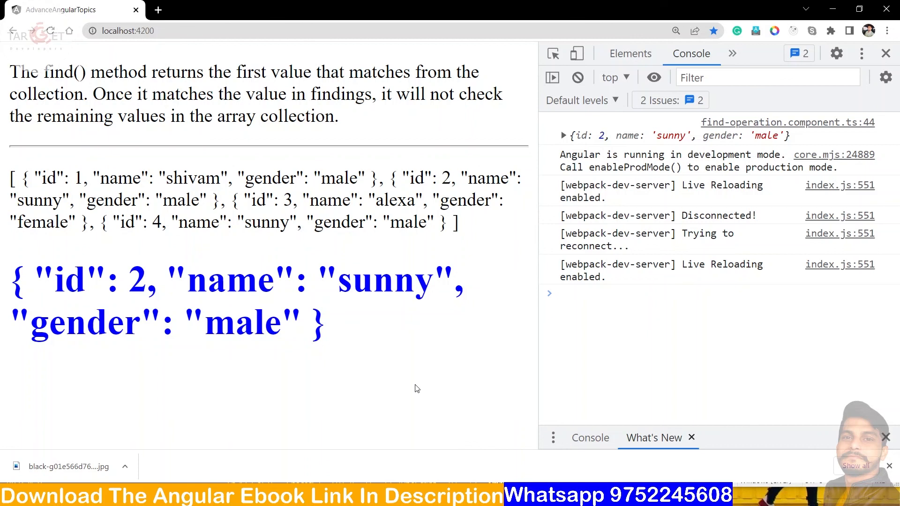